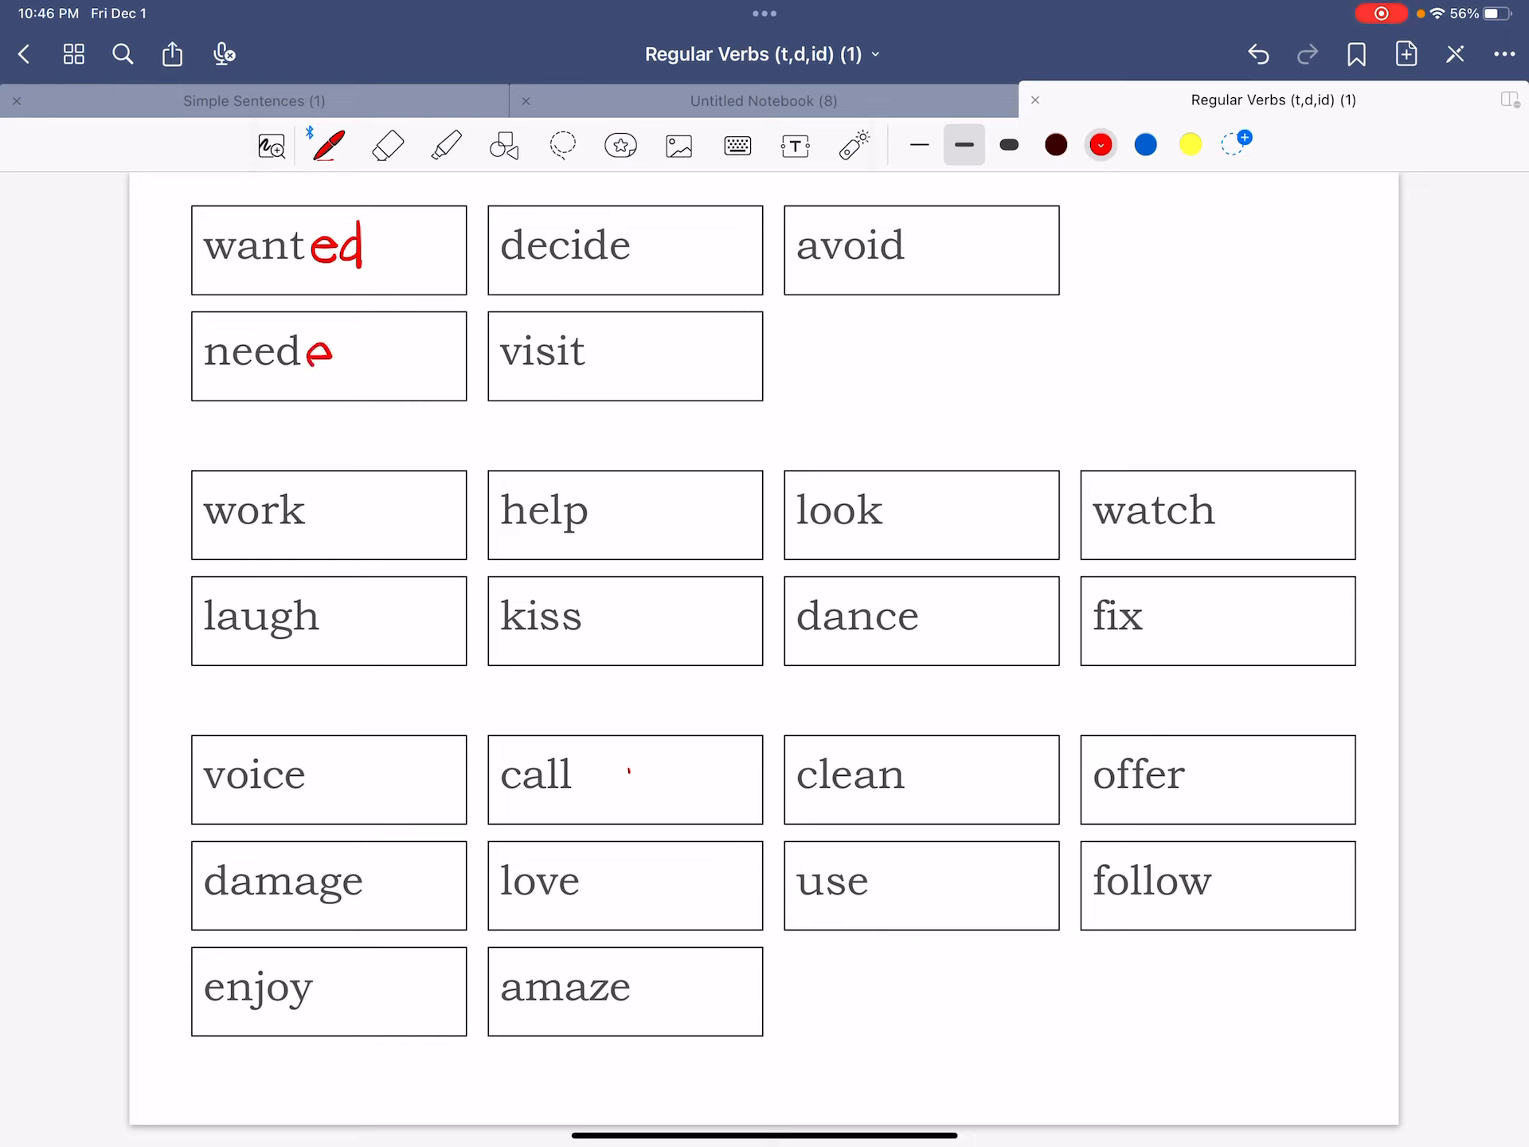
Handwrite red 'ed'/'d' endings to form wanted, needed, decided, avoided and visited.
text(ed)
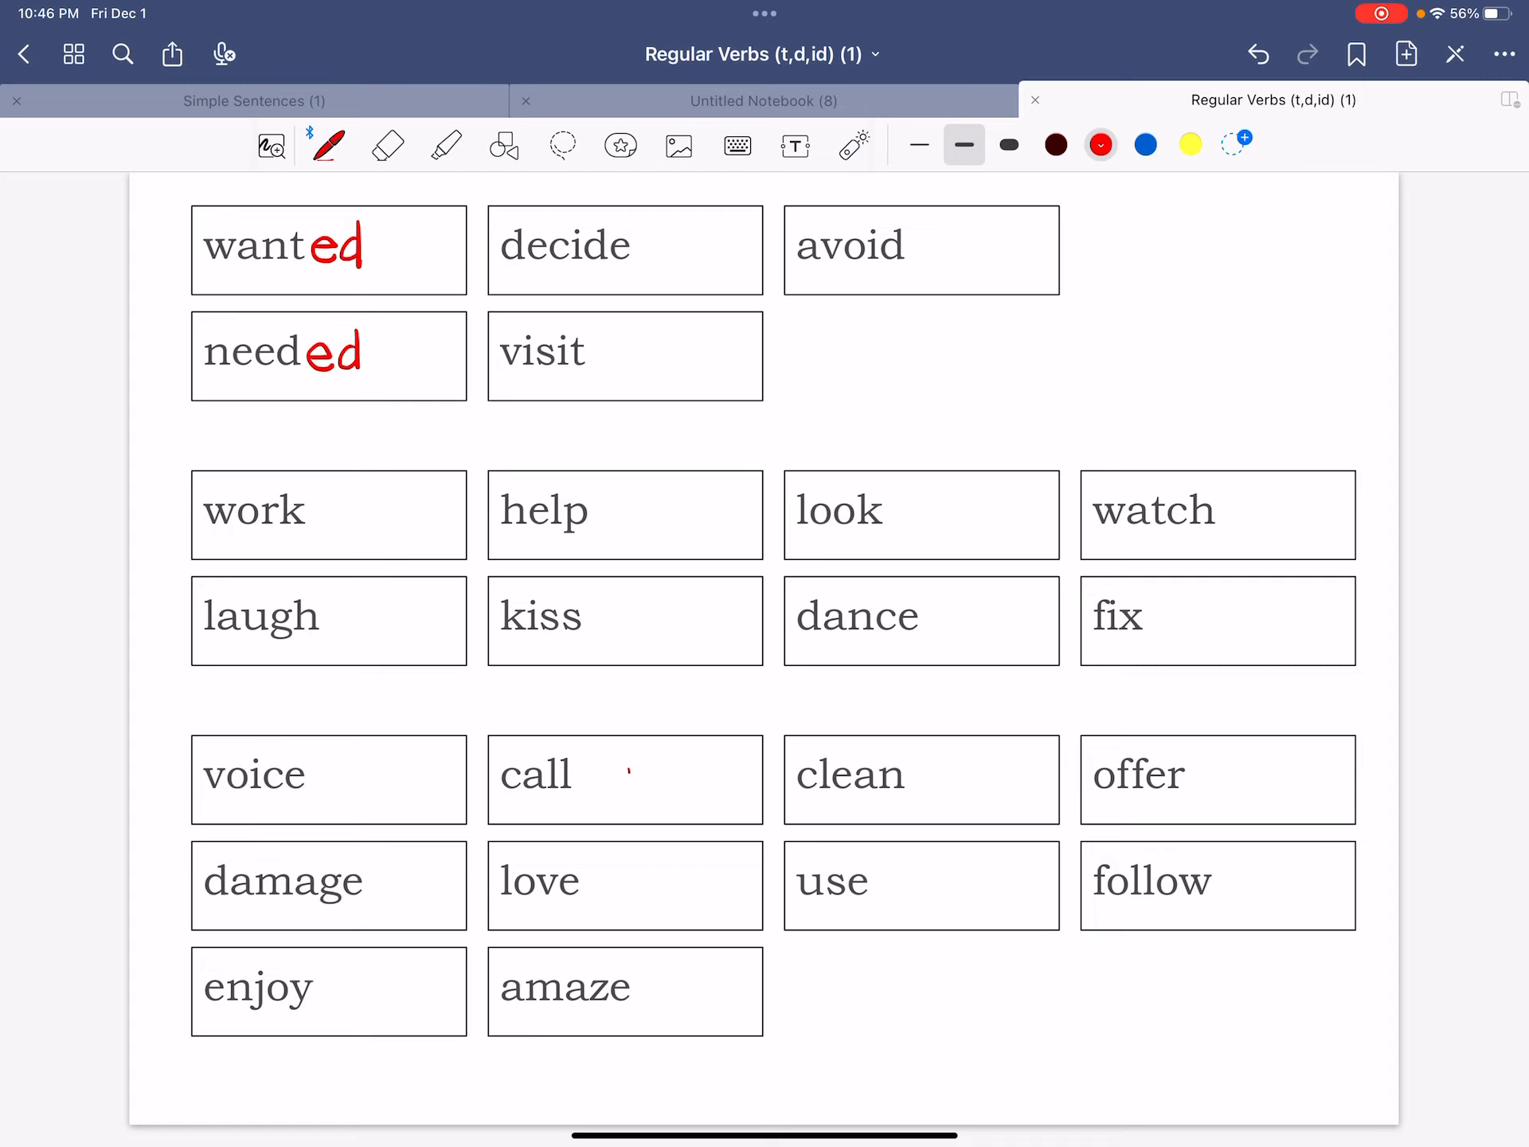
drag(643, 234, 643, 263)
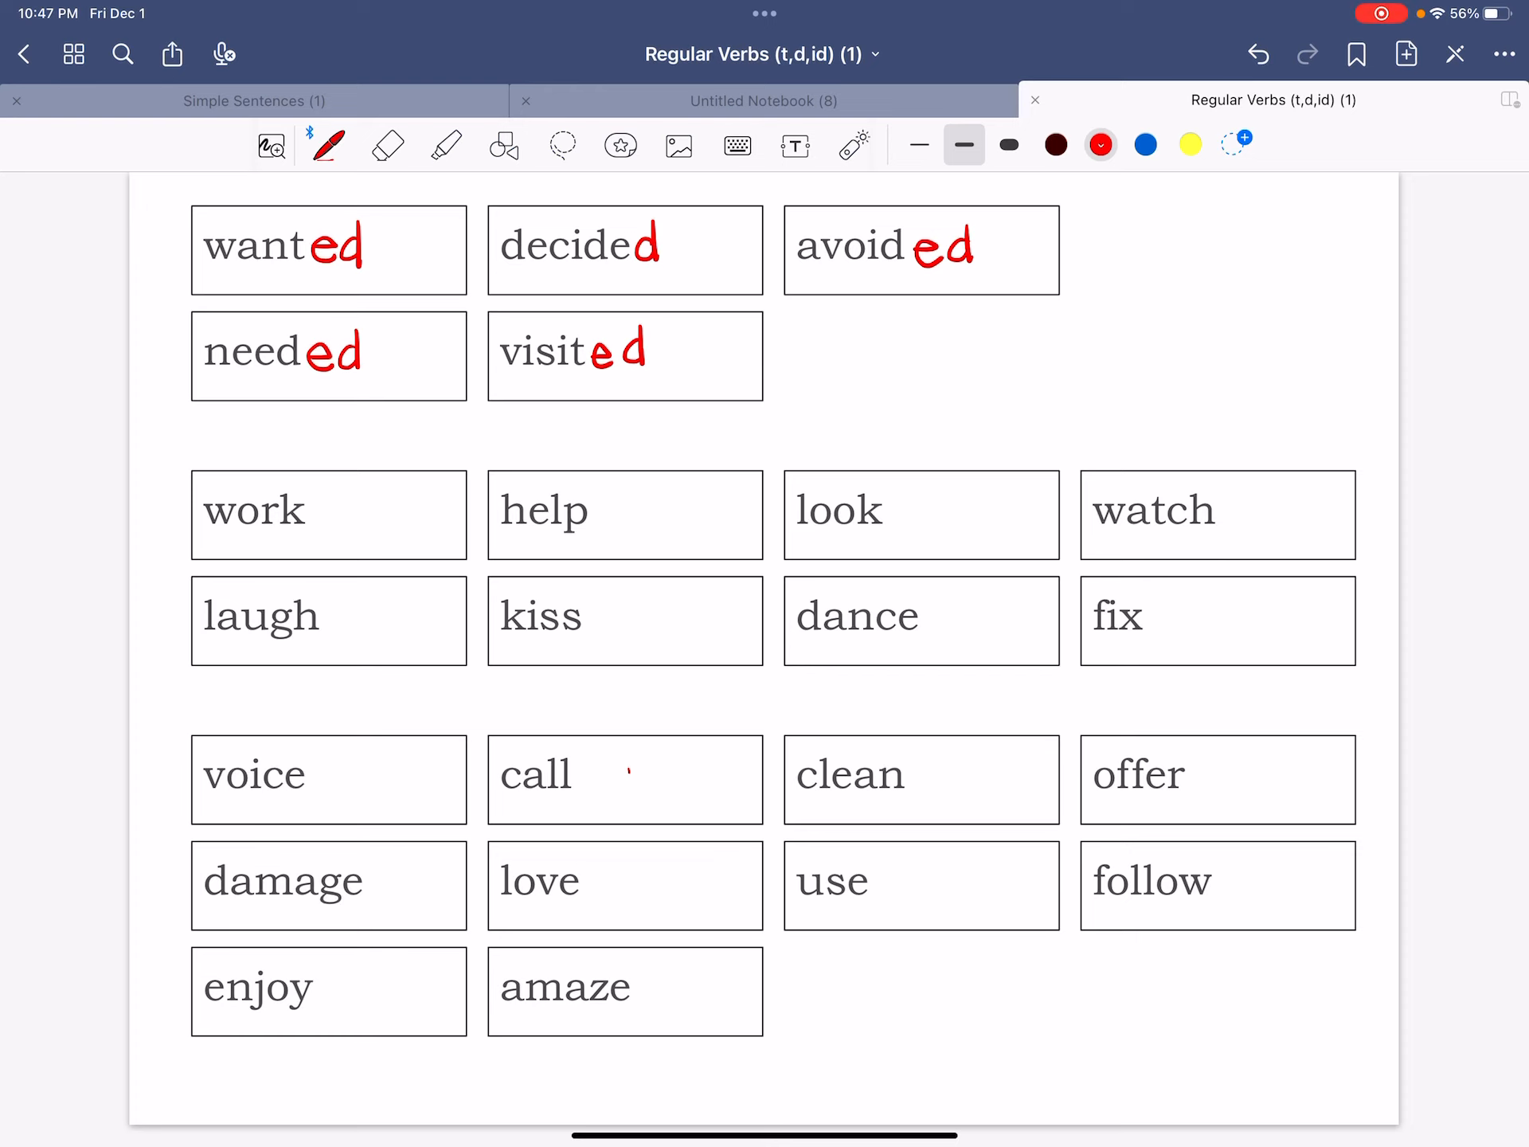
Check the Simple Sentences and Untitled notebooks, then return to the Regular Verbs worksheet.
click(253, 101)
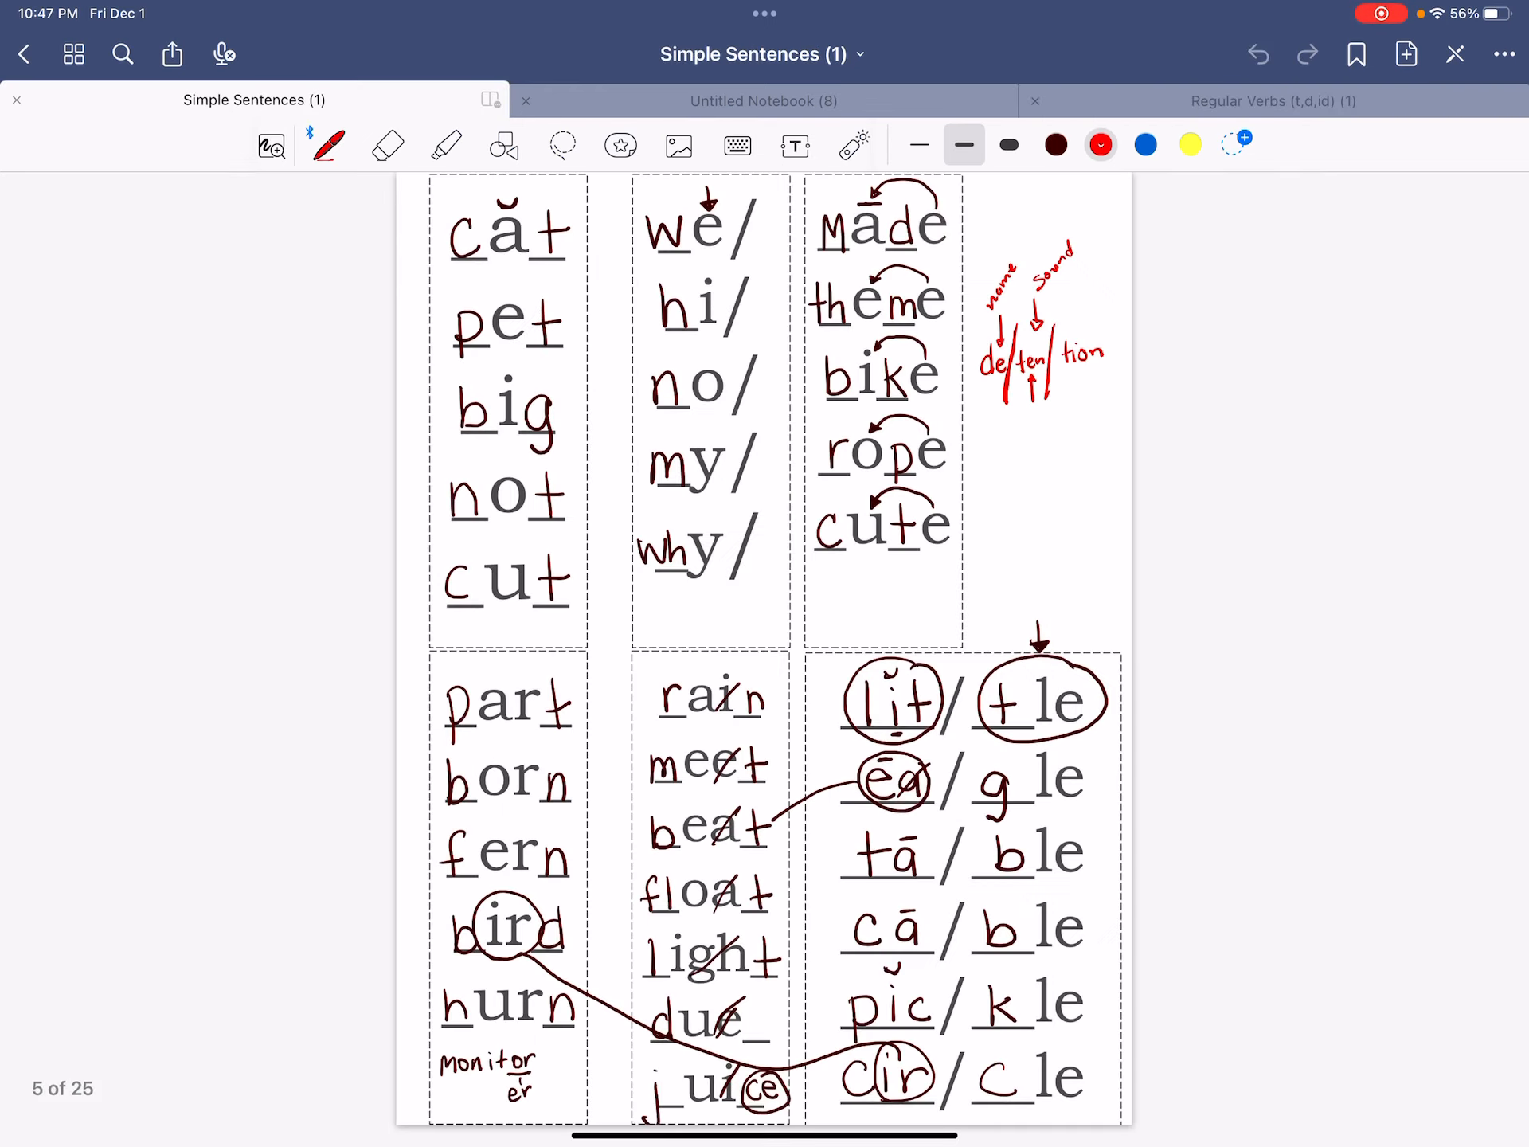
click(762, 100)
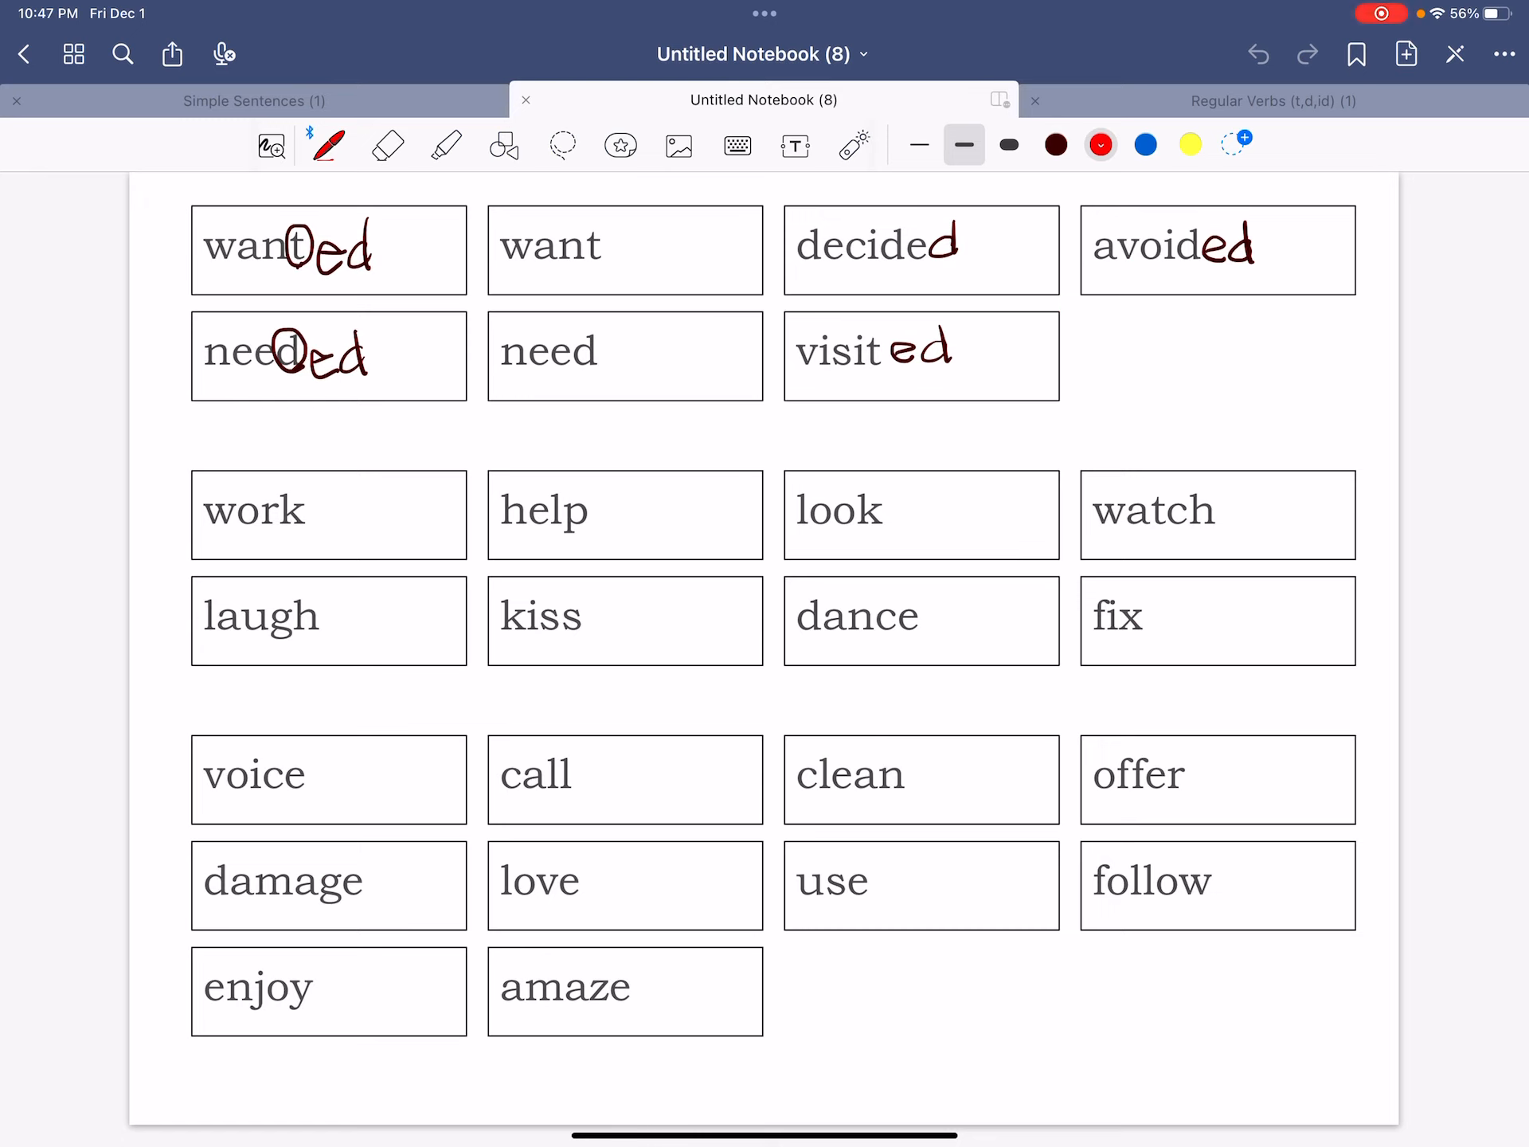
click(1272, 99)
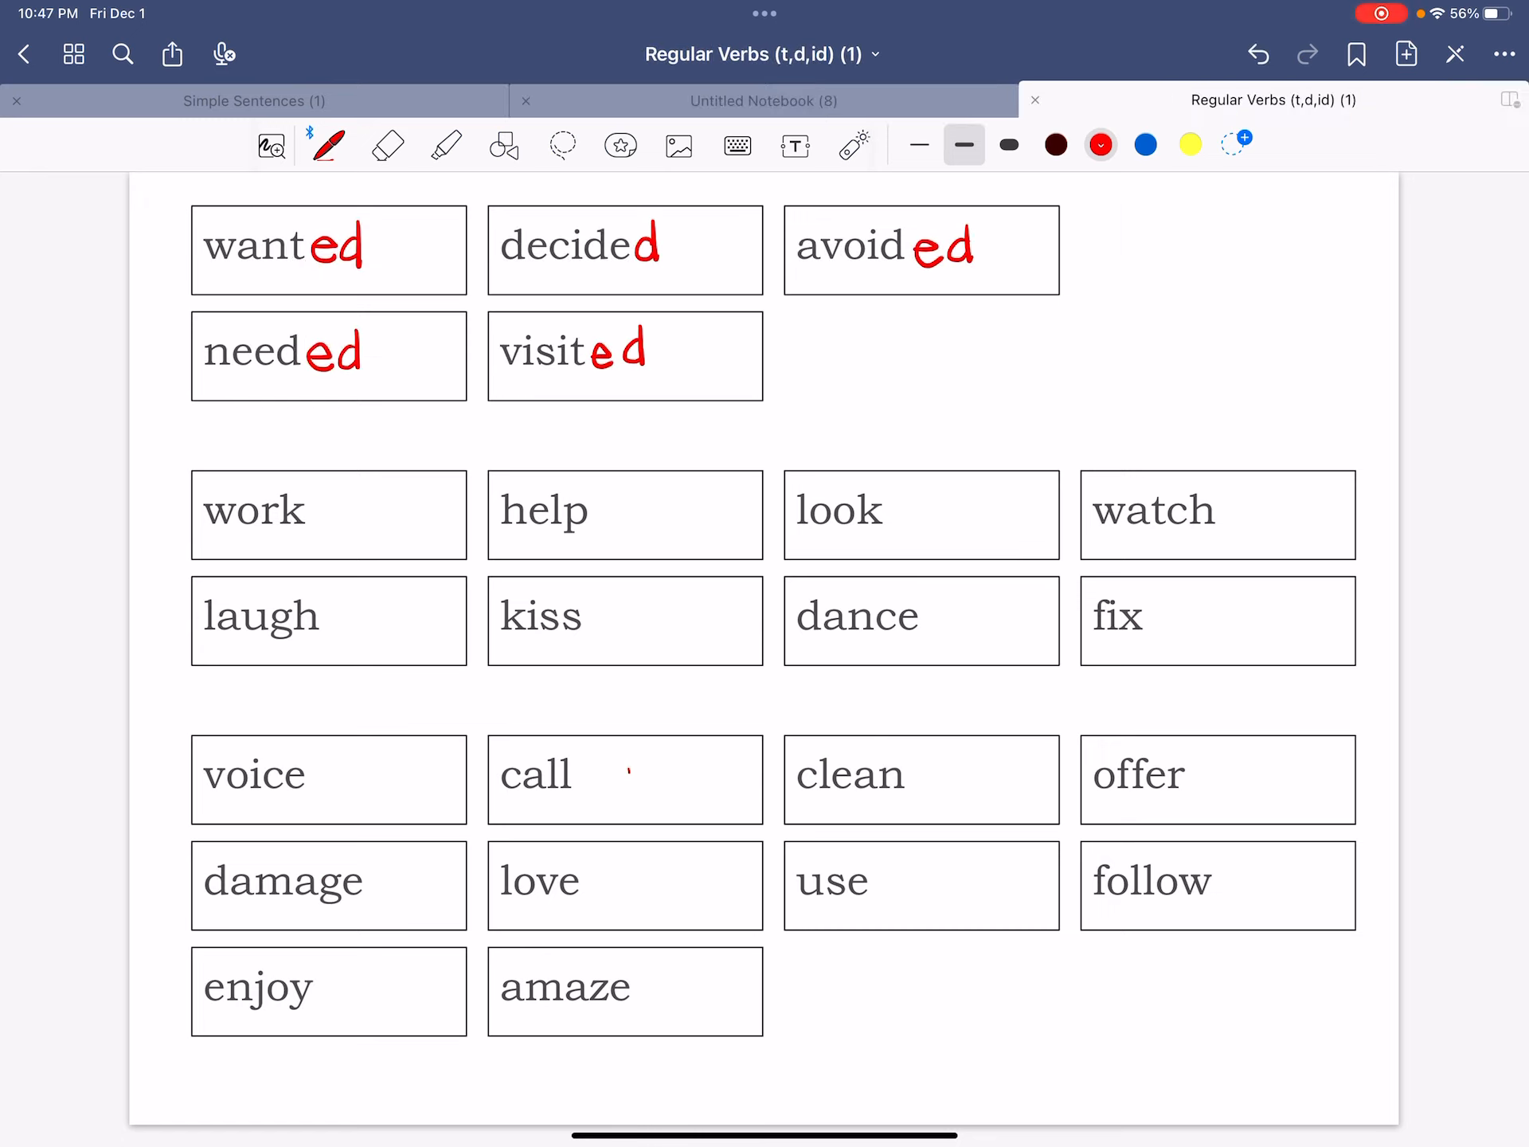
Point out the first group's endings and mark them with a red 'id' and an arrow to avoided.
drag(303, 258, 390, 263)
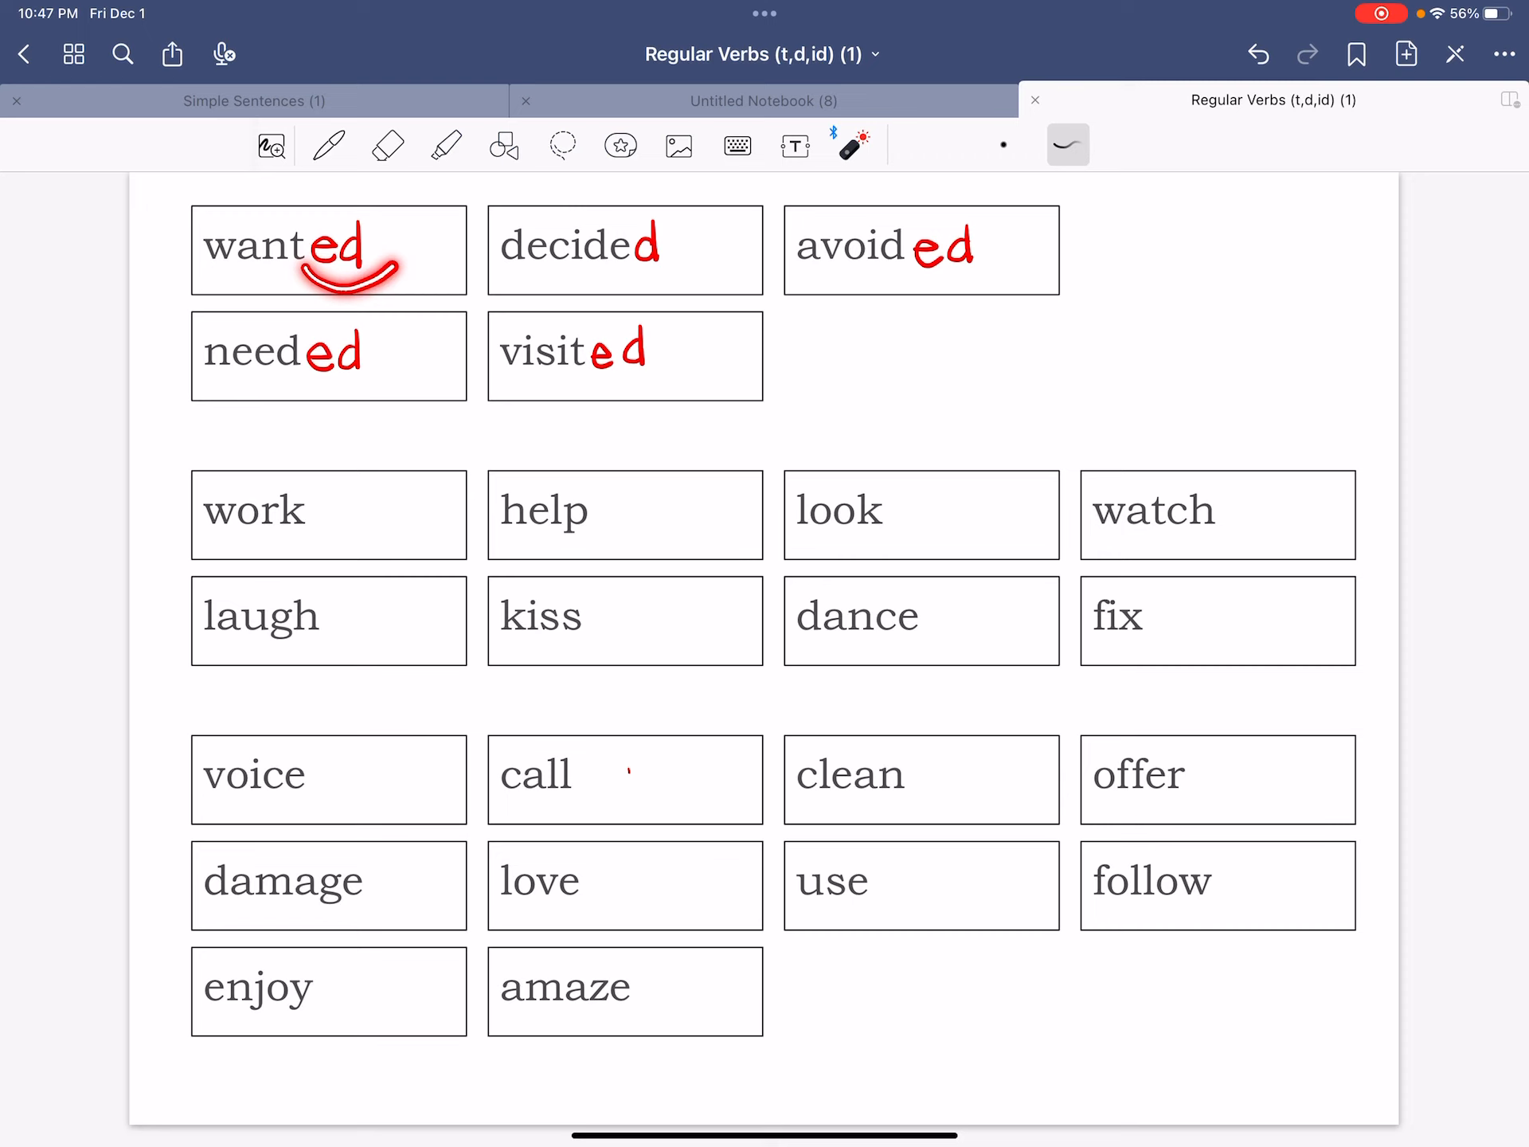
drag(327, 244, 327, 362)
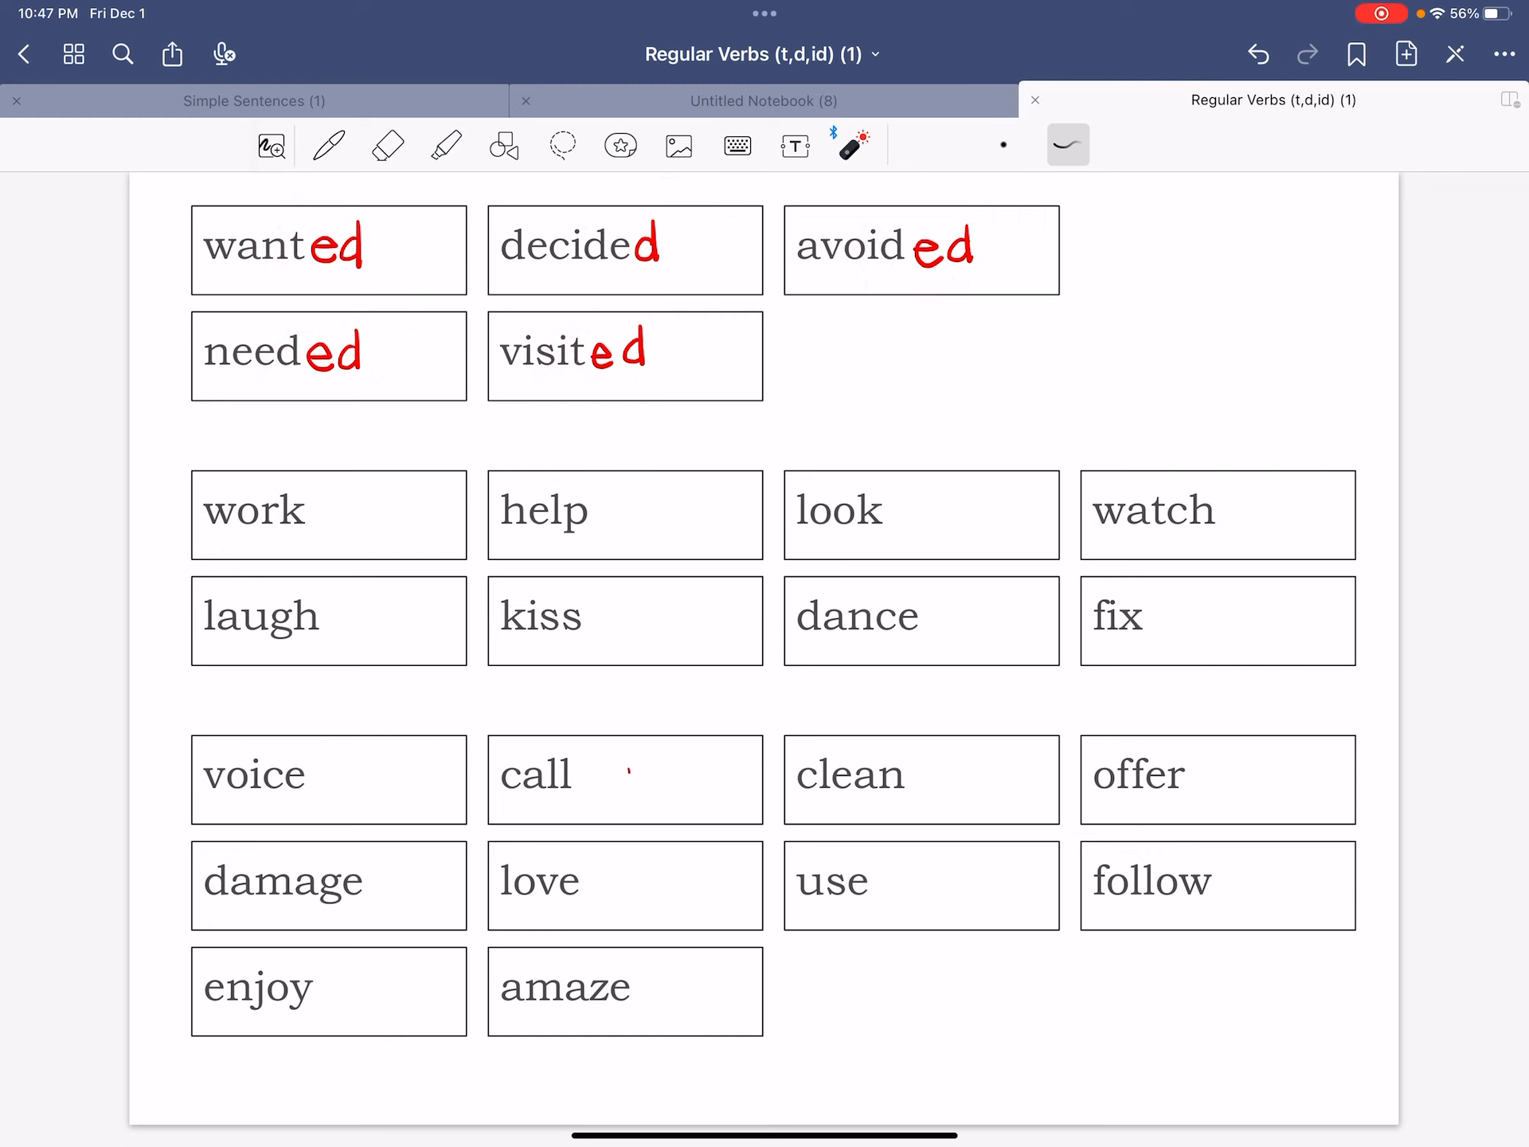
click(328, 145)
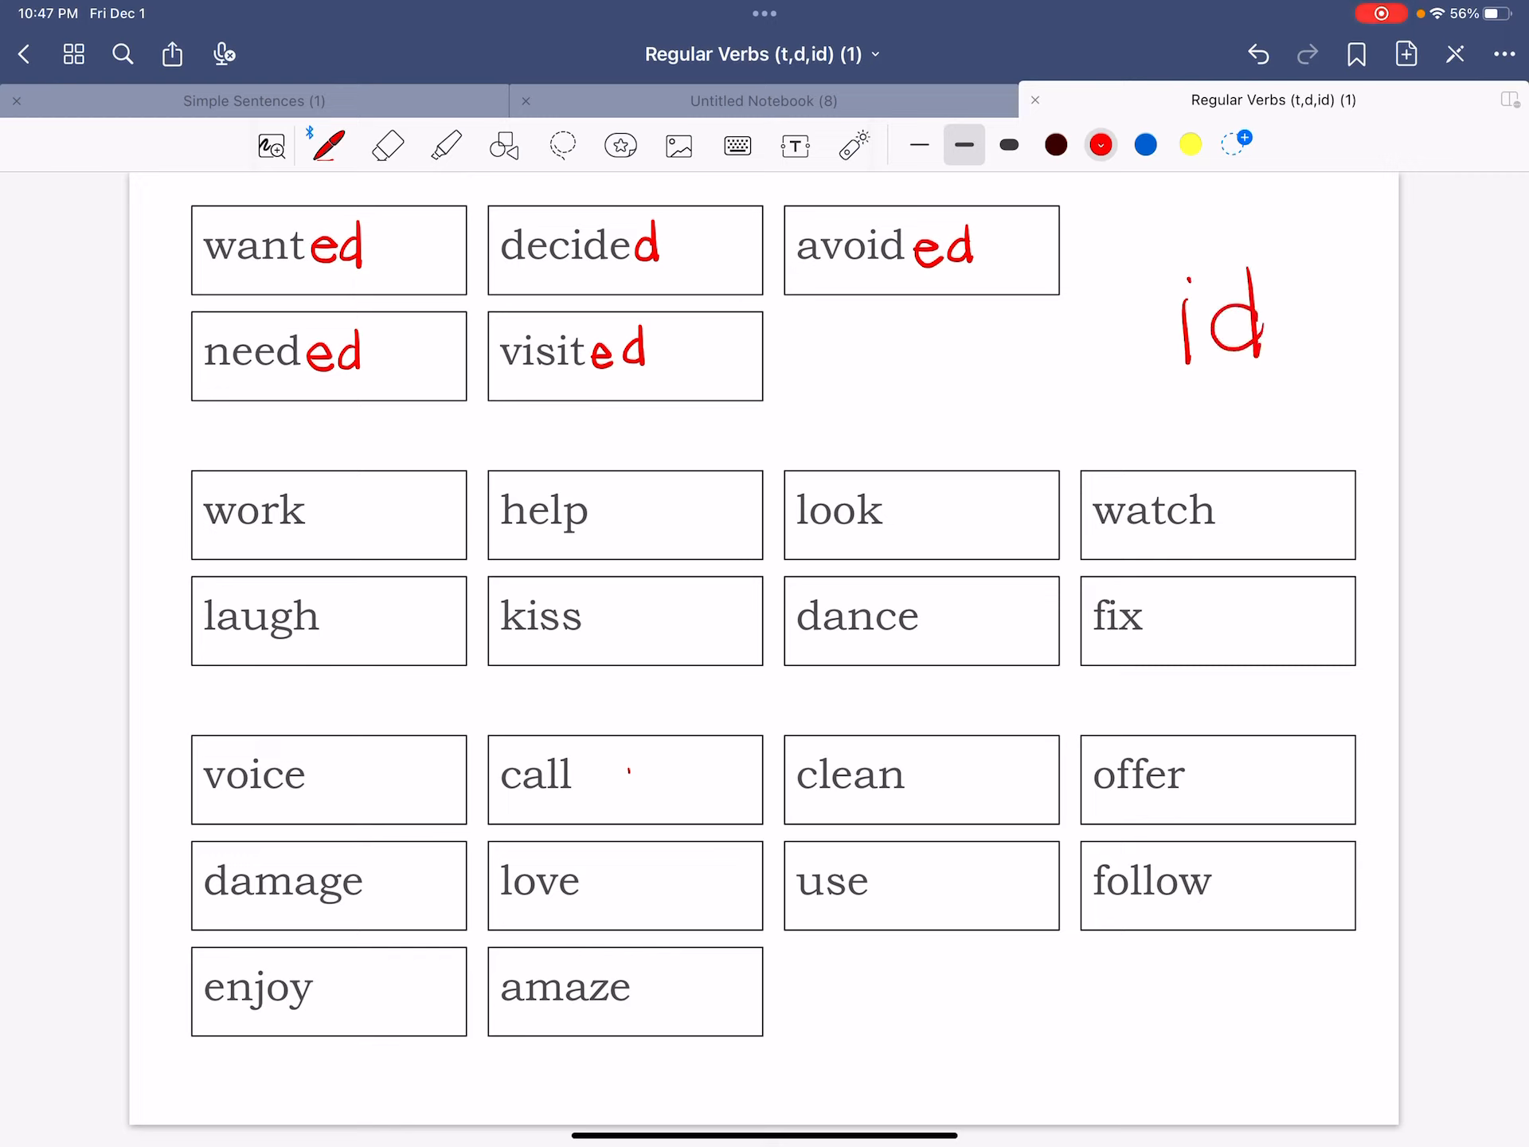
drag(917, 308, 1145, 341)
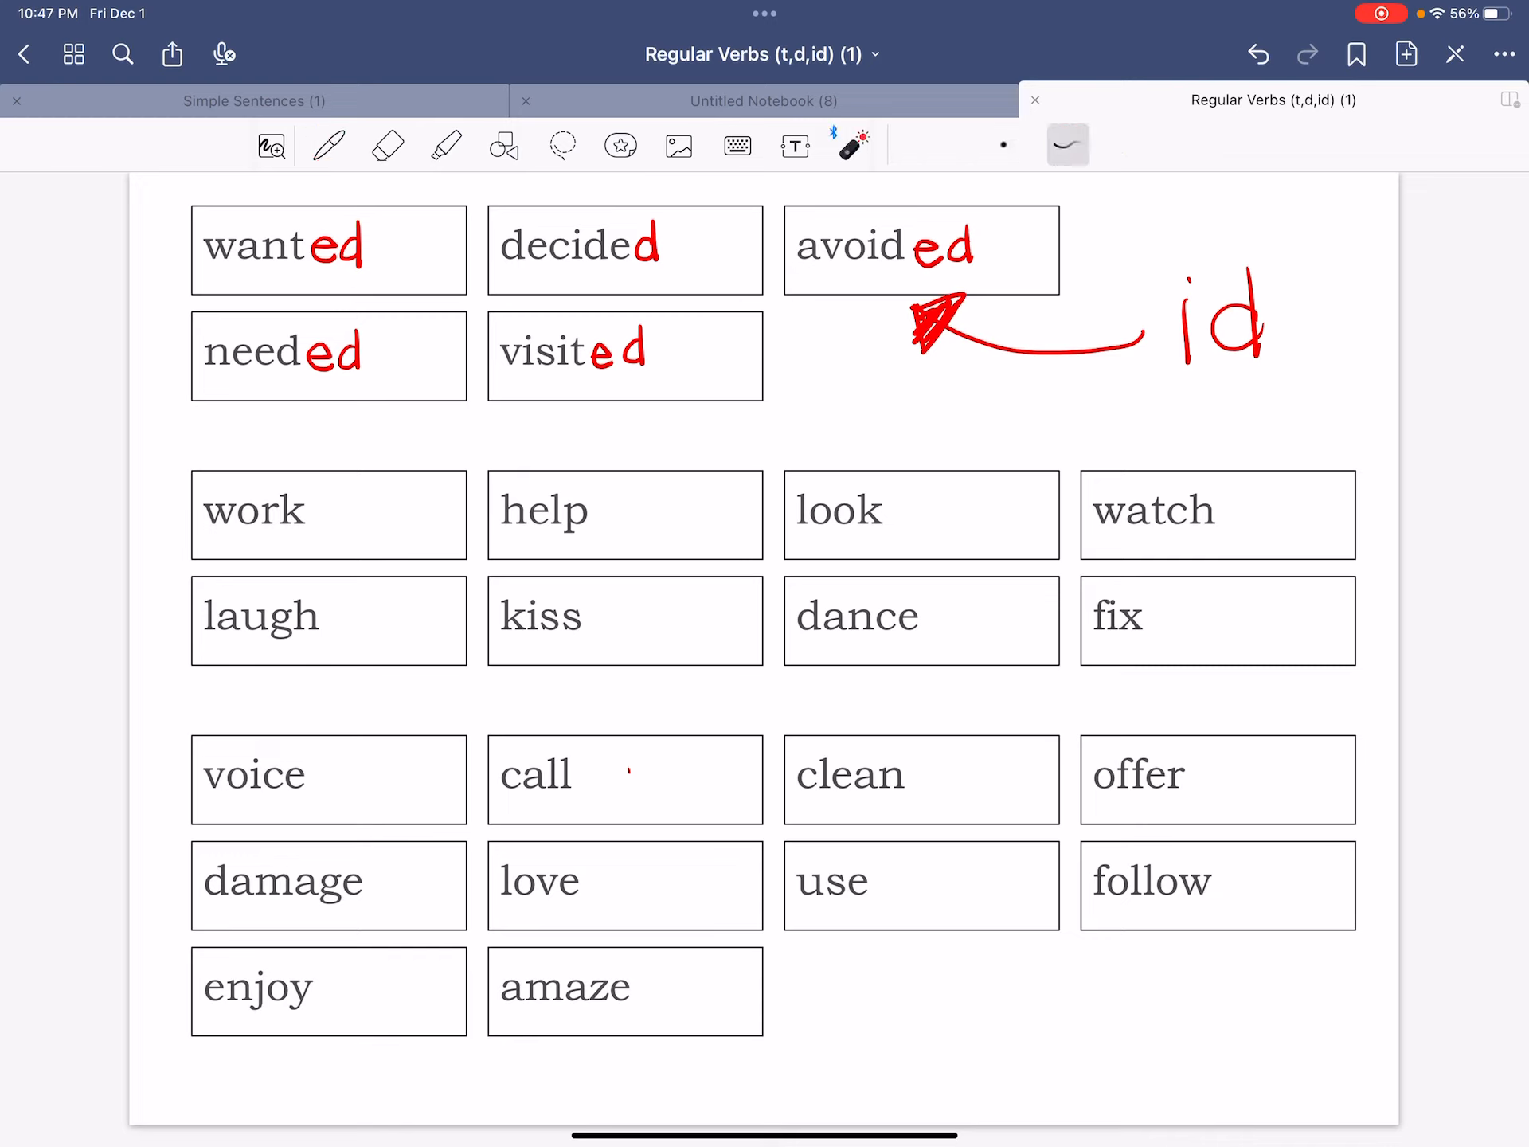
drag(234, 283, 419, 224)
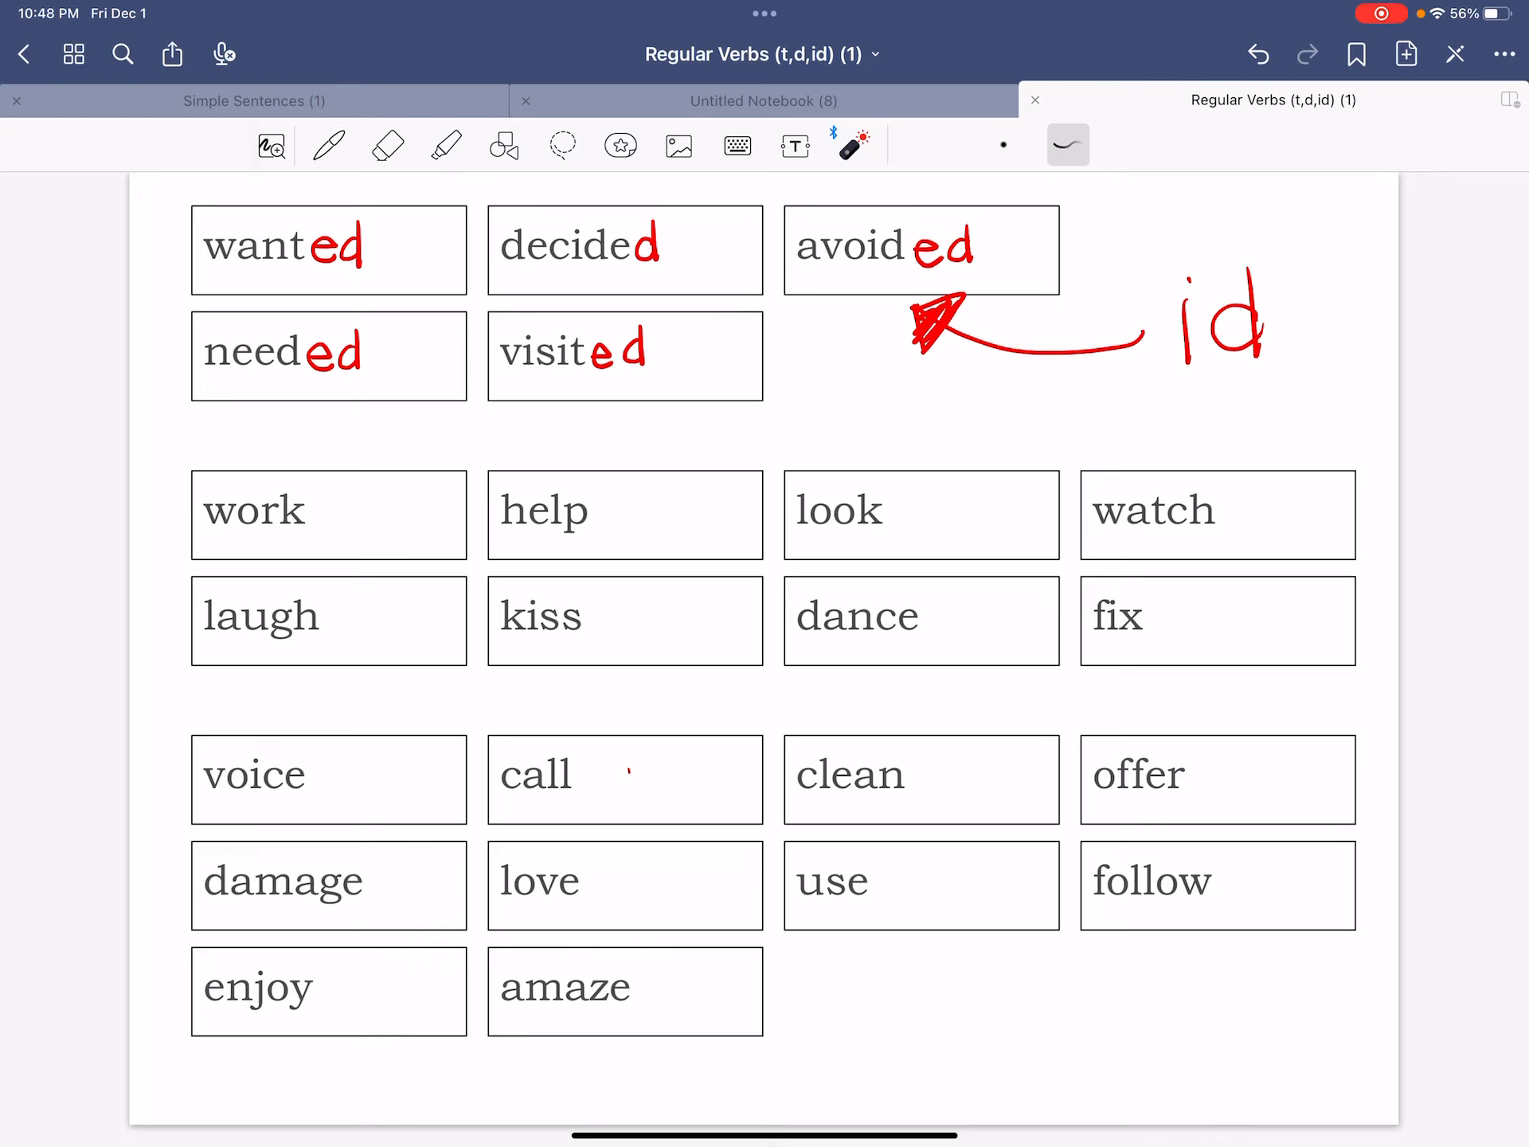
Handwrite red 'ed'/'d' endings on work, help, look, watch, laugh, kiss, dance and fix.
click(328, 145)
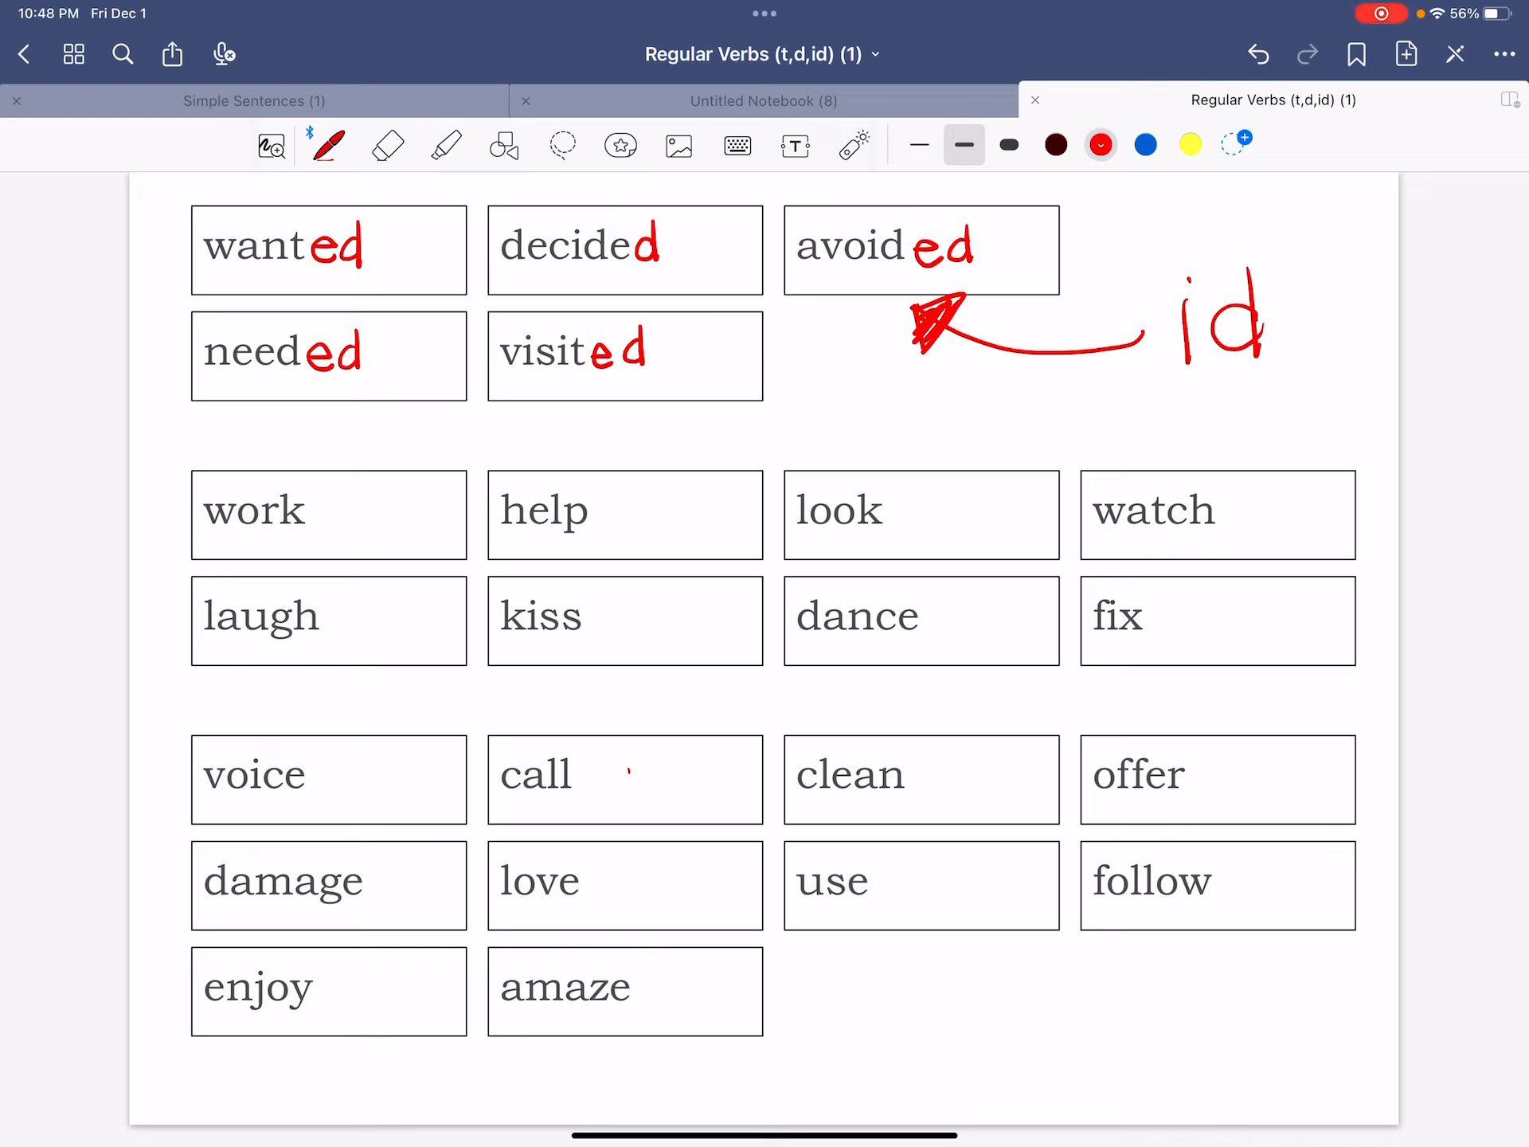
drag(321, 506, 366, 507)
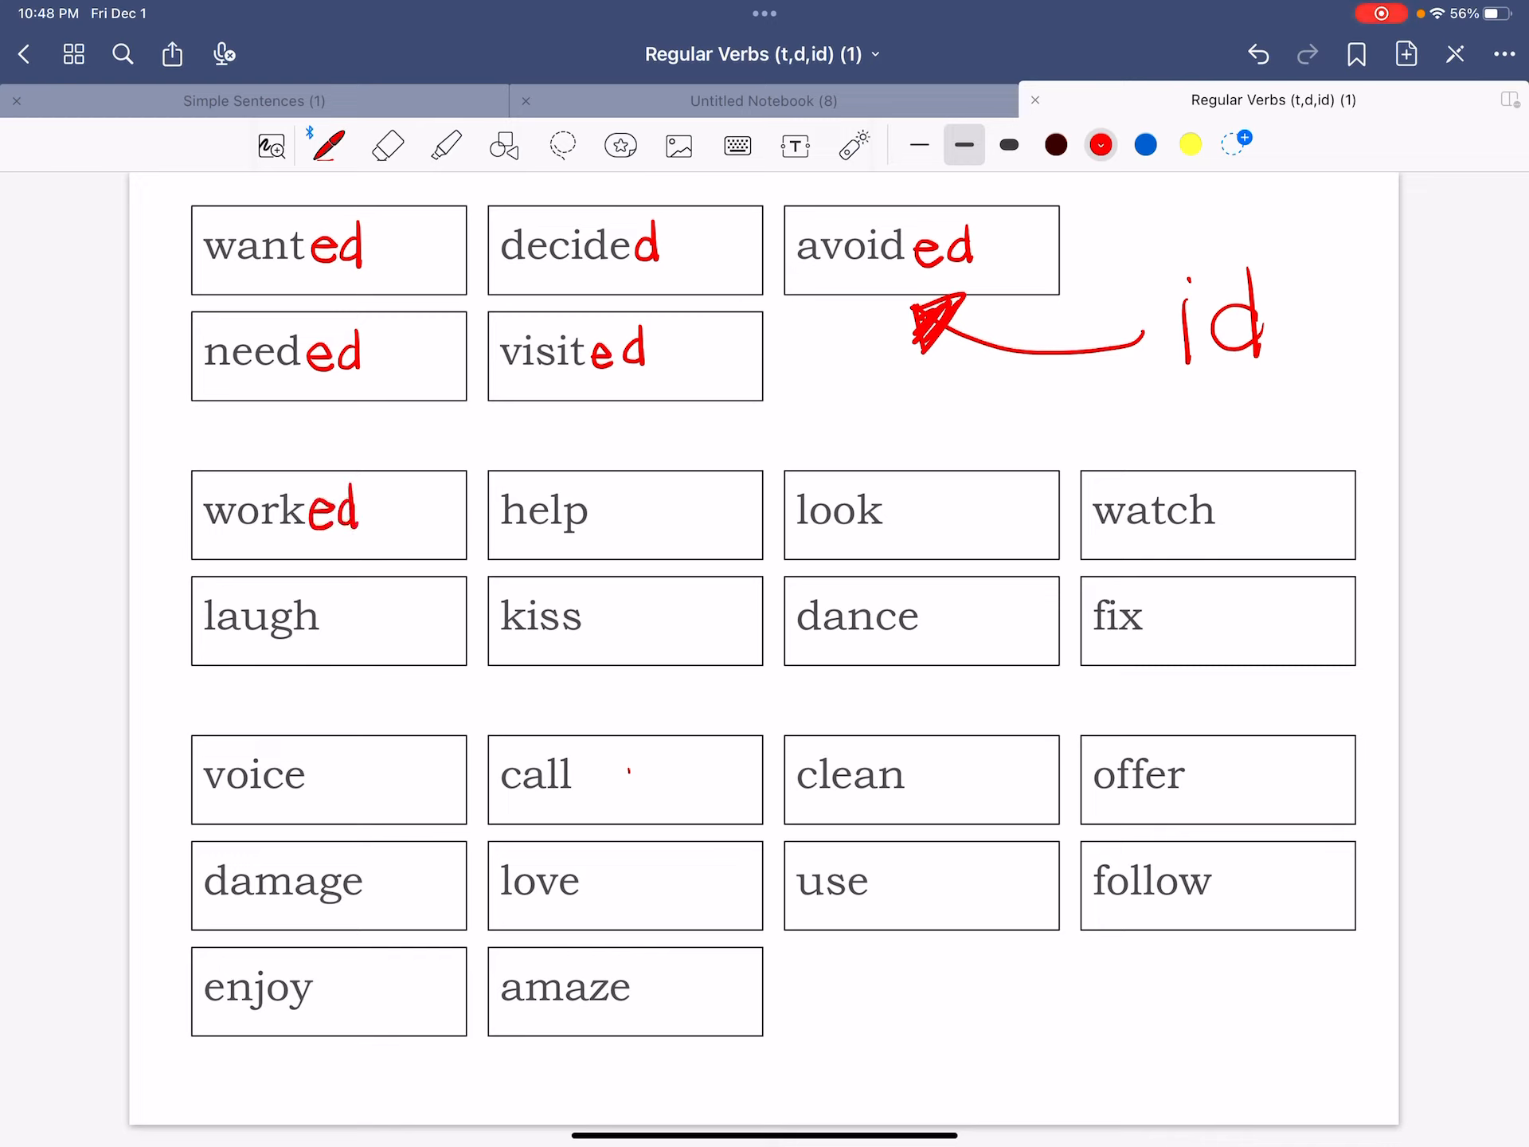
drag(594, 506, 644, 516)
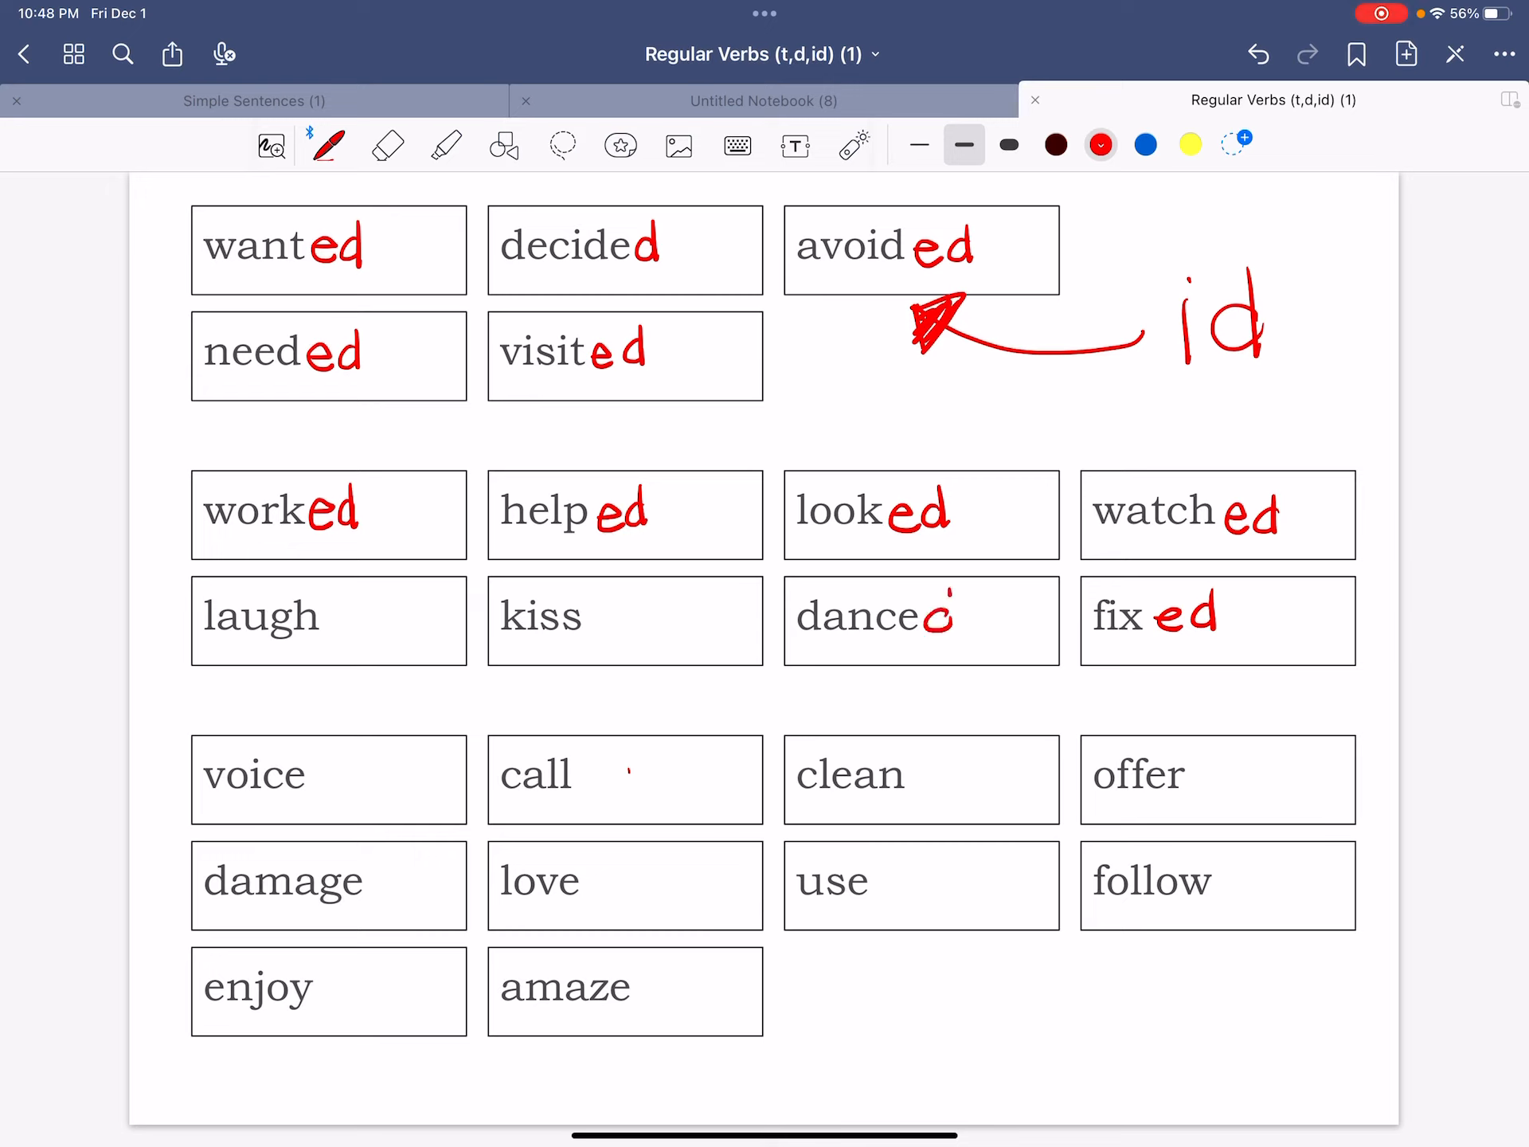
text(ed)
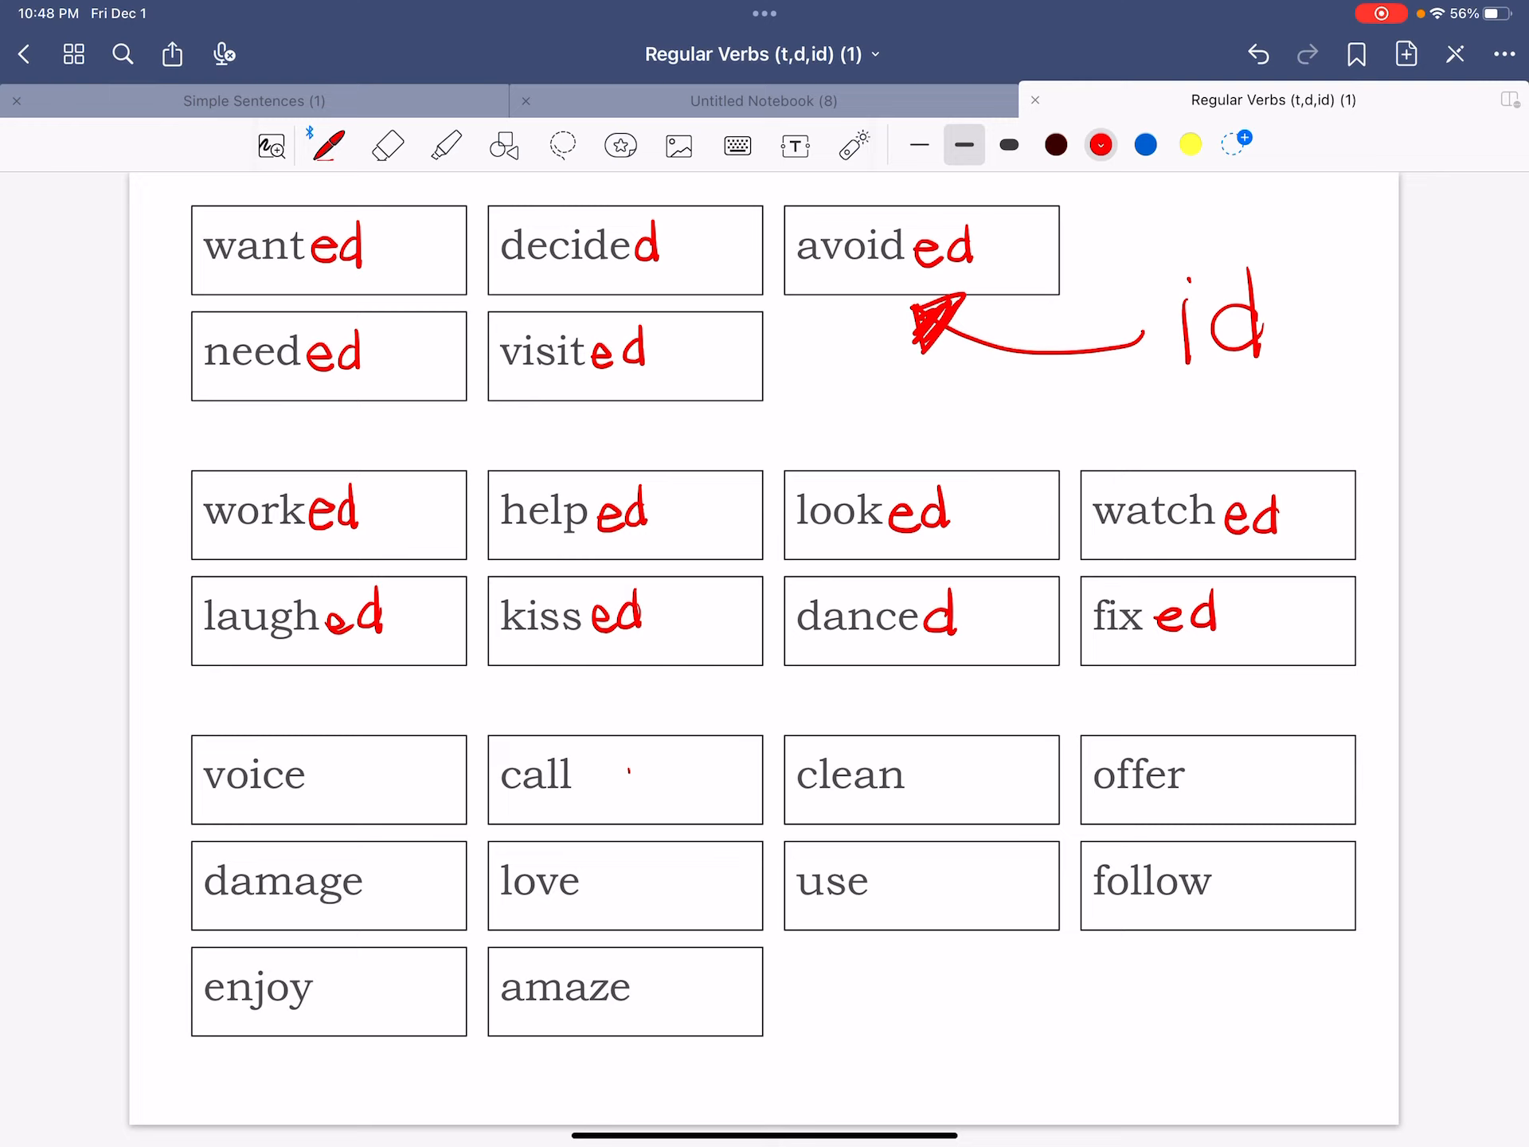
drag(1296, 399, 1317, 449)
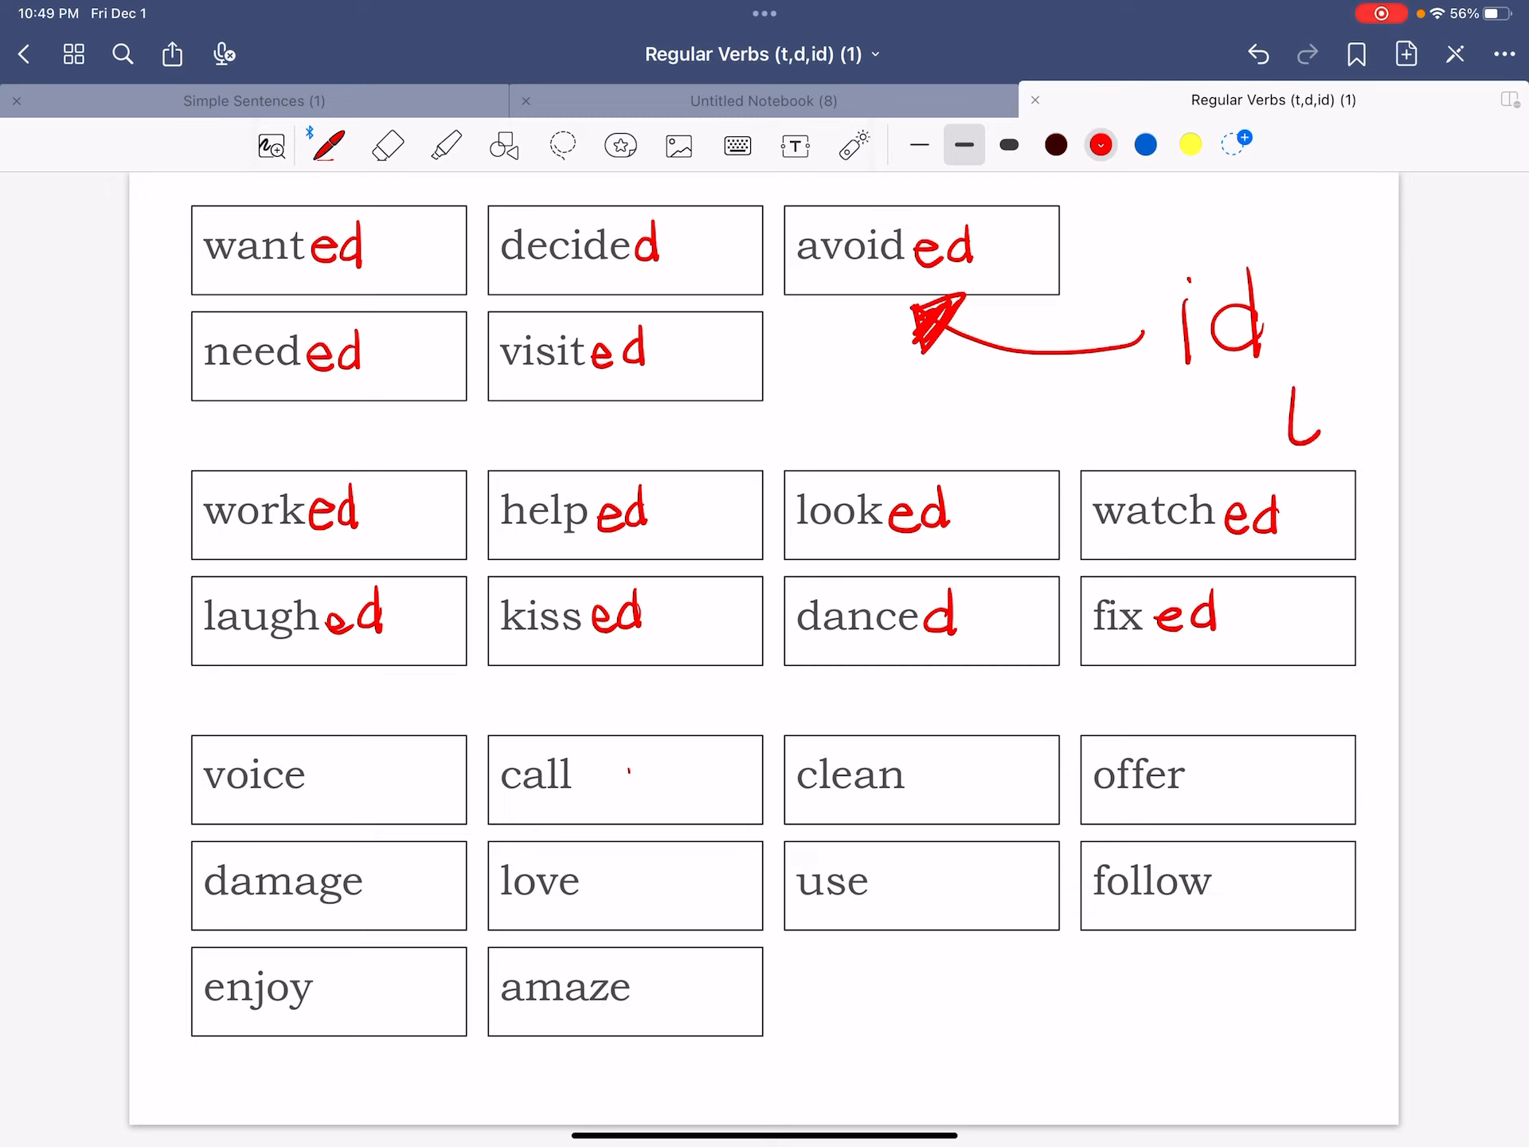
Write a red 't' with an arrow to watched and point out the second group's endings.
drag(1278, 390, 1131, 458)
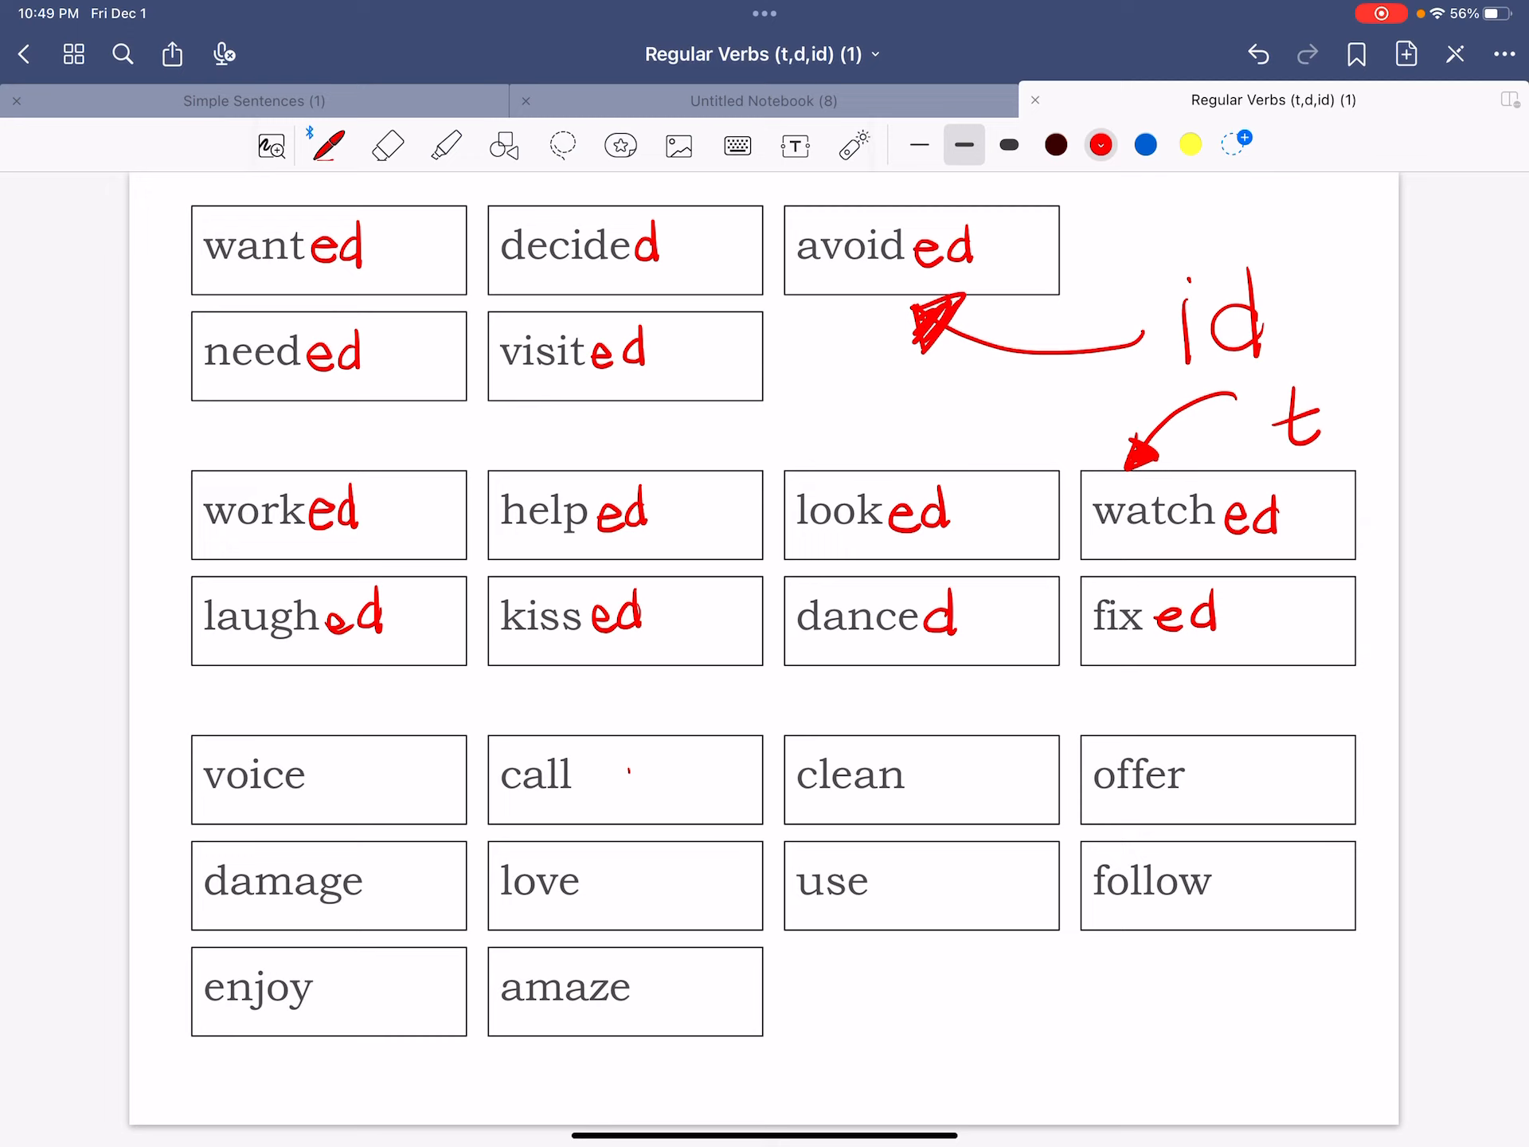
click(849, 145)
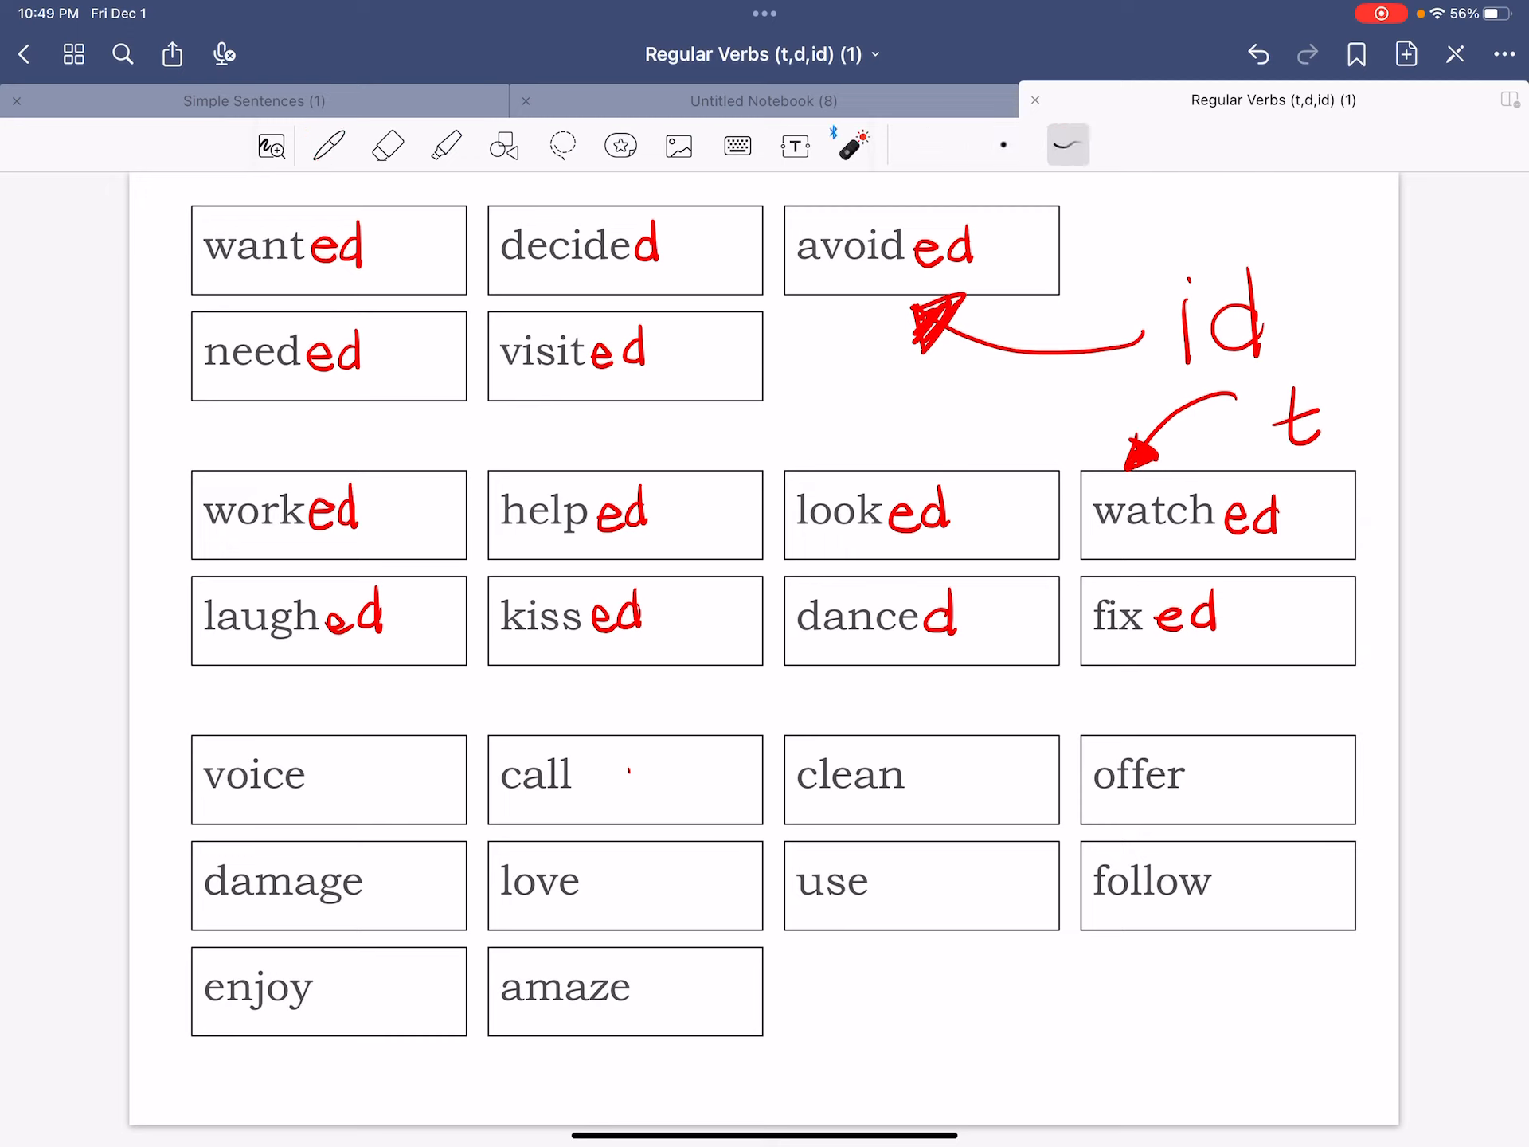
drag(284, 458, 302, 643)
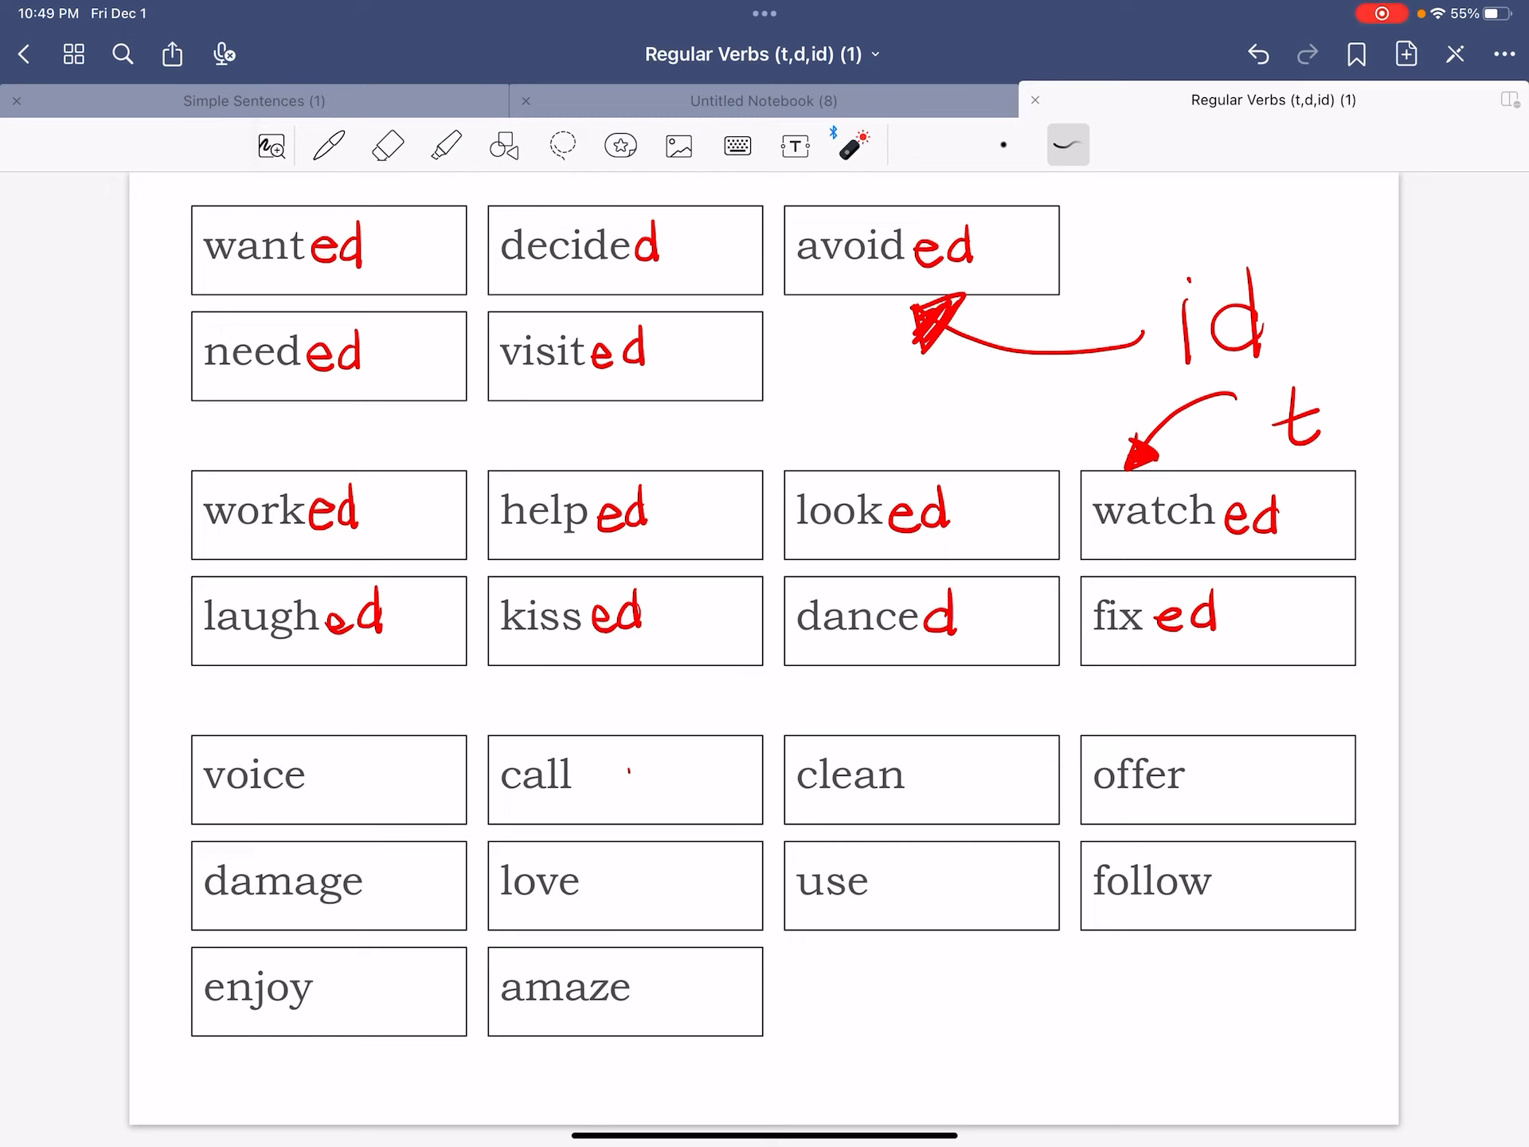
click(328, 145)
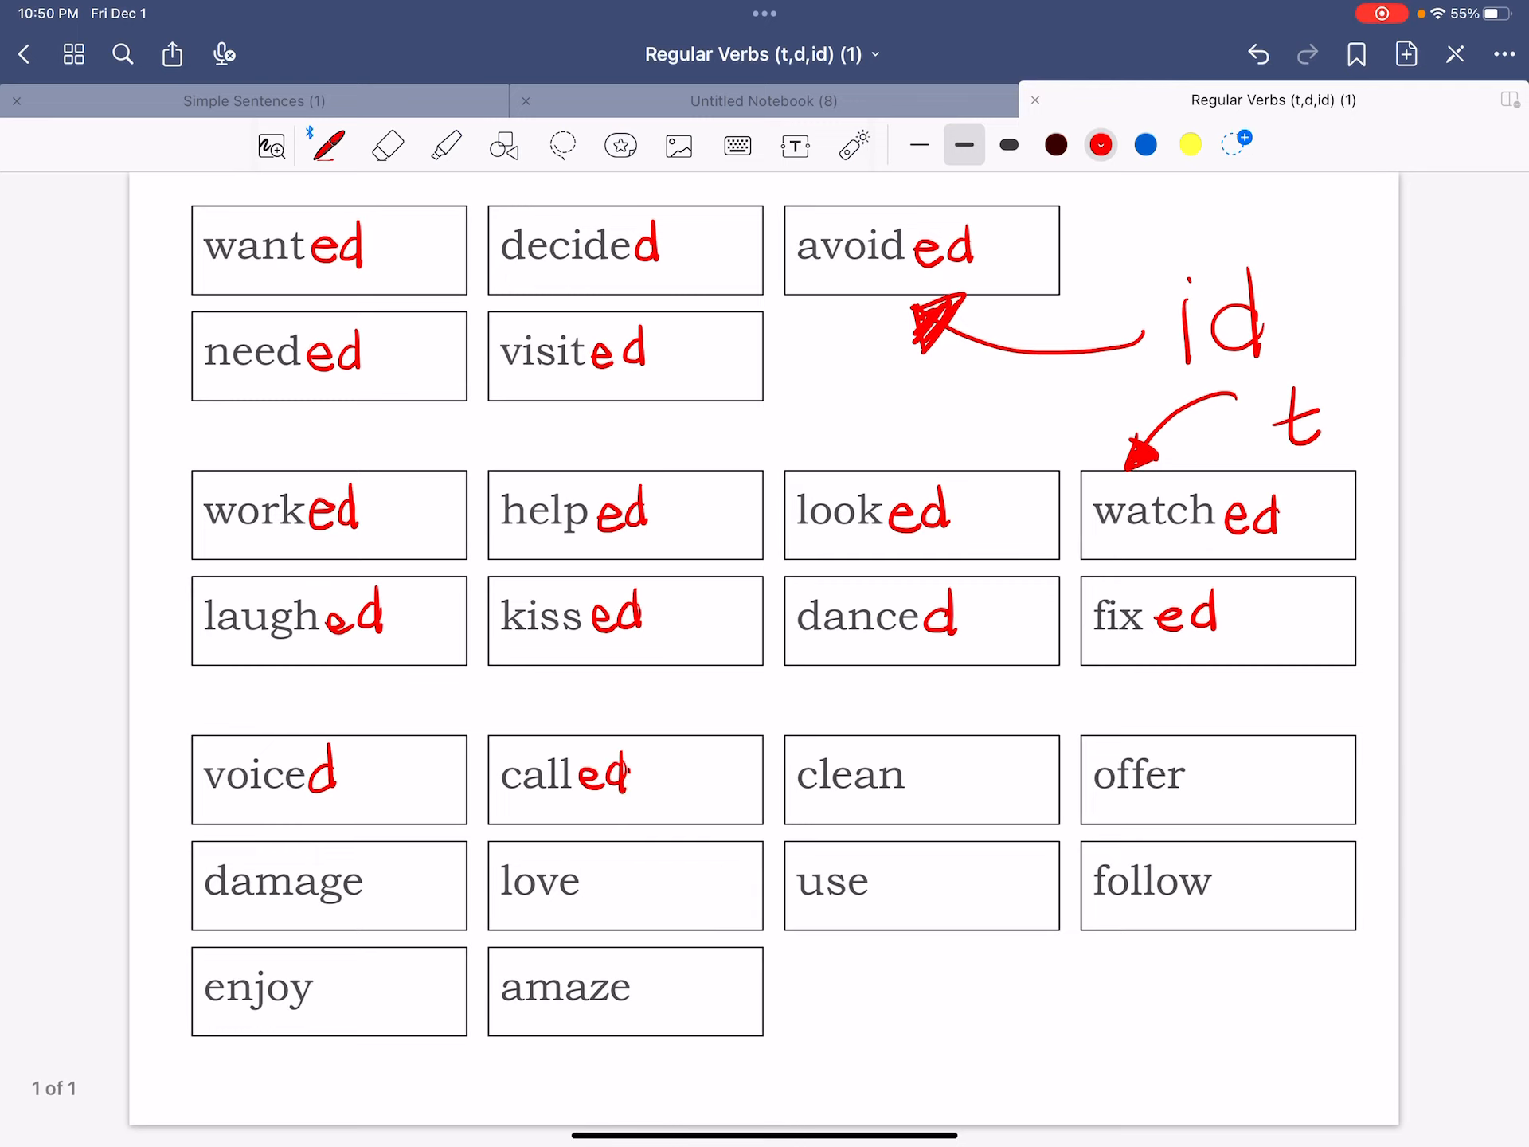
Handwrite red endings on voice through amaze and start the 'd' label below the third group.
text(ed)
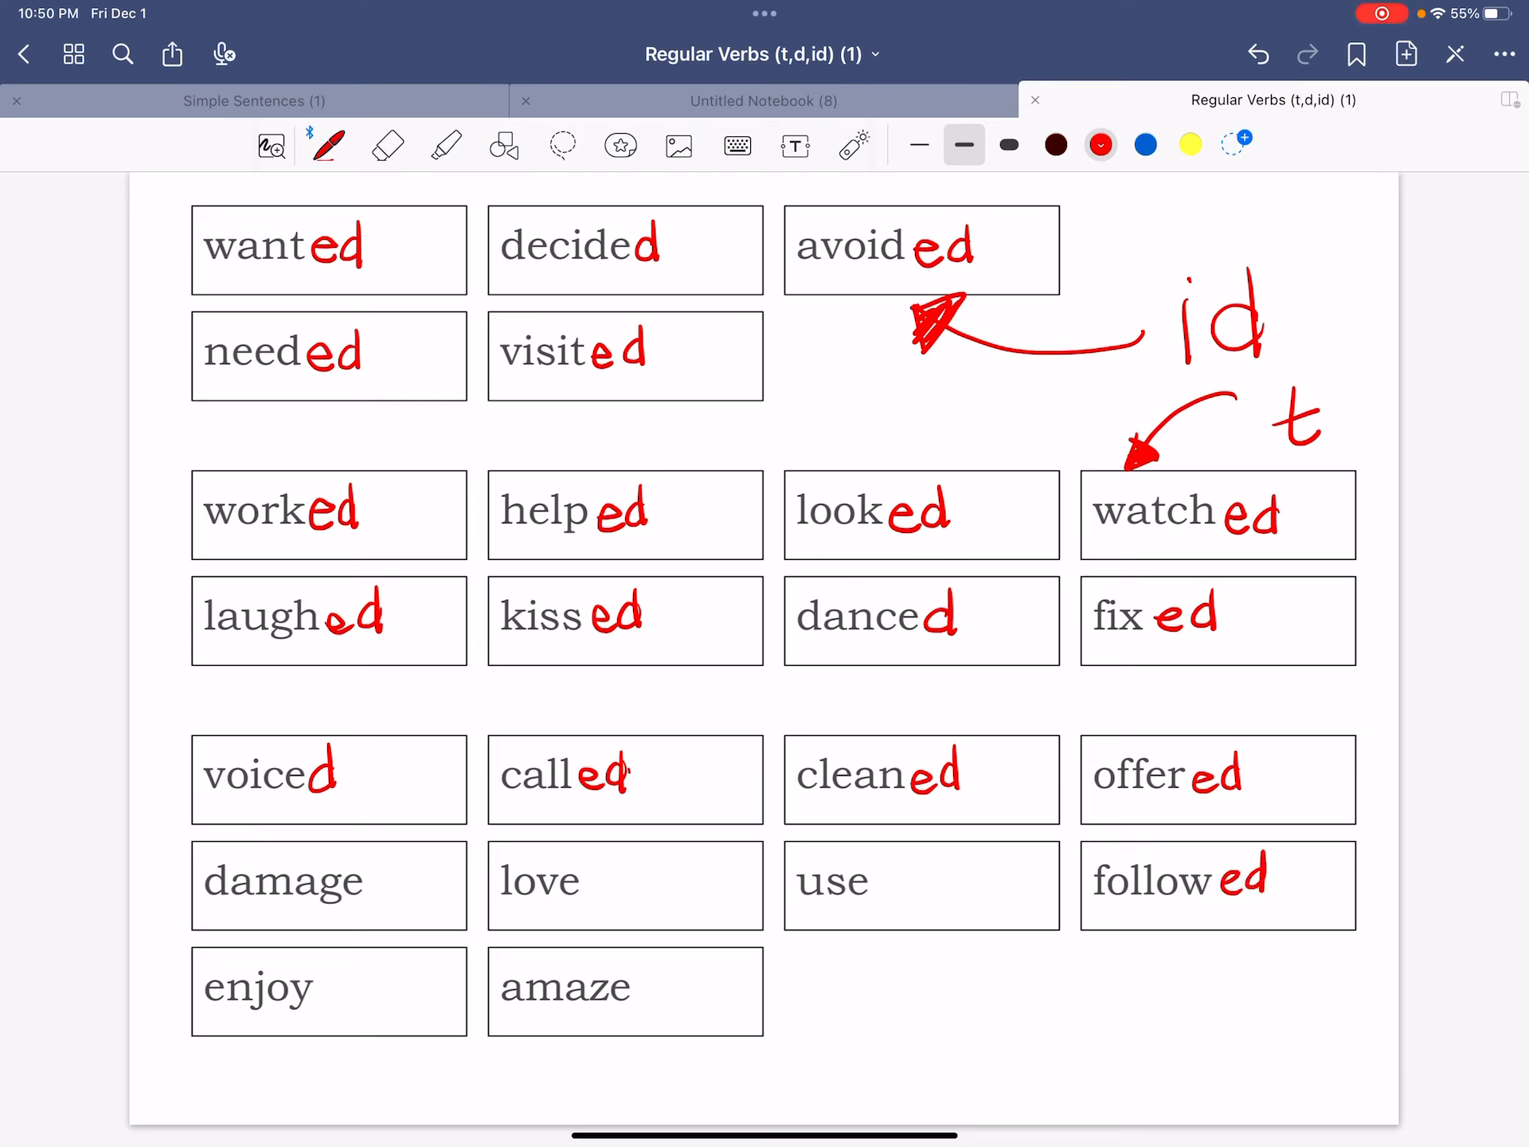
drag(594, 882, 887, 882)
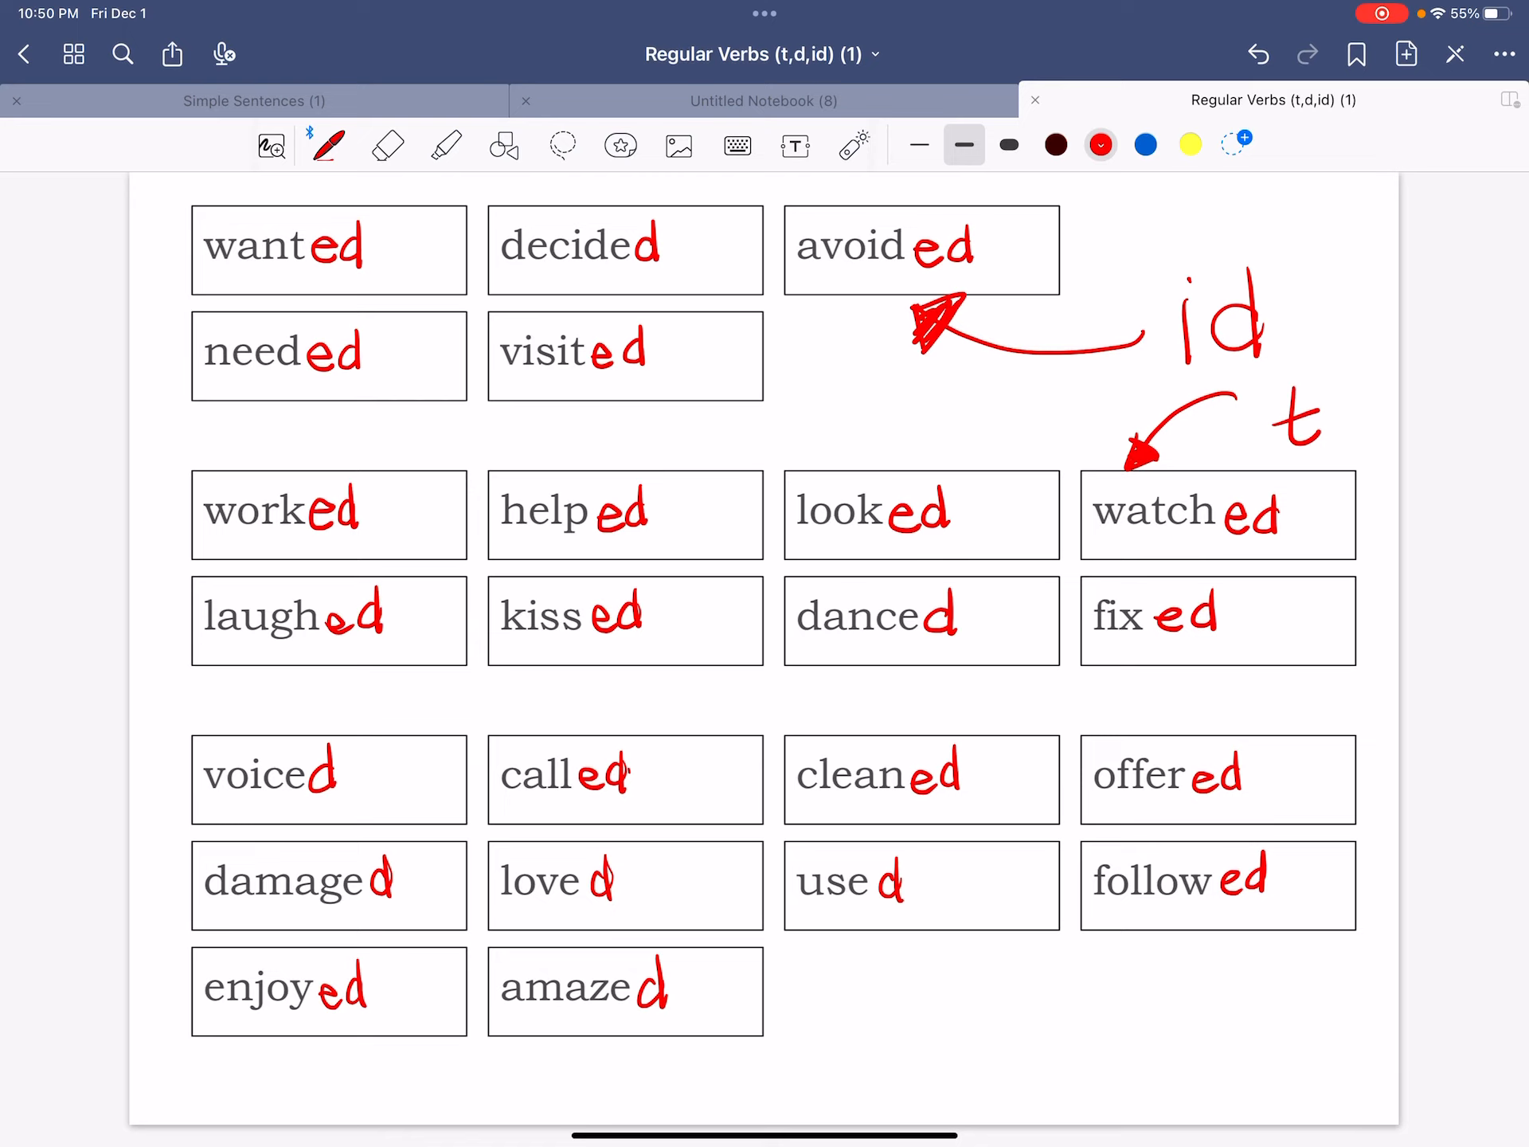
drag(1024, 974, 1130, 1043)
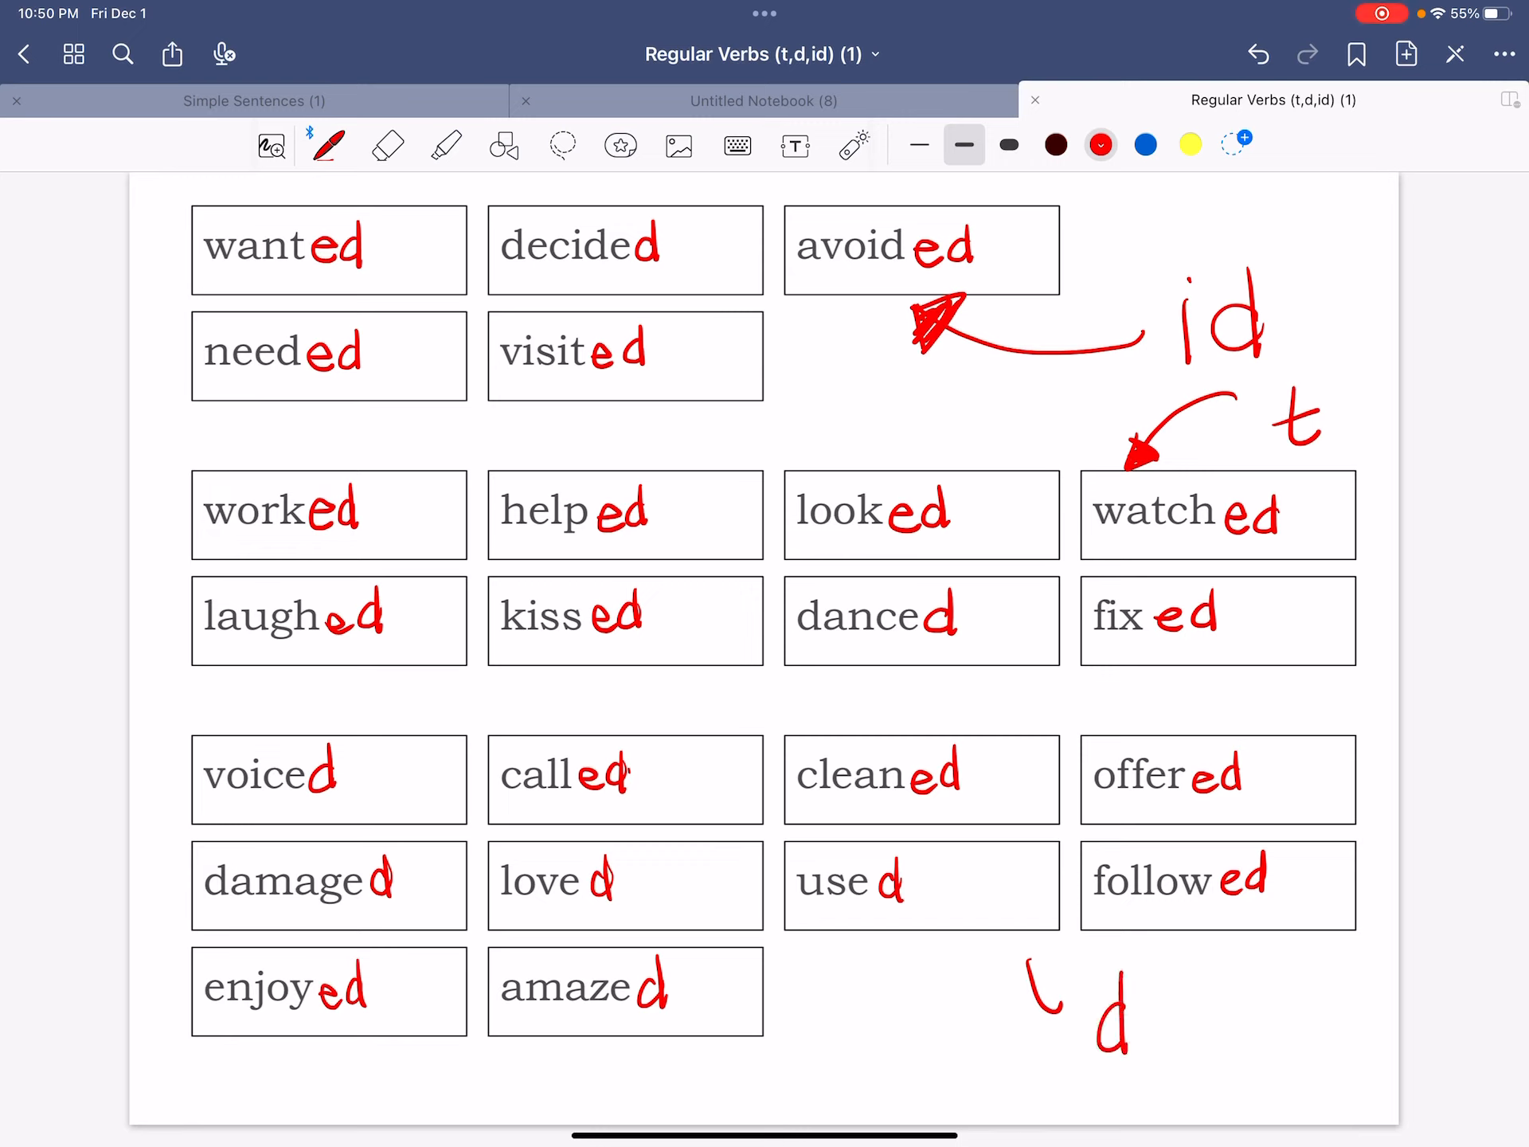
Enclose the red 'd' label beneath the third group in parentheses.
drag(1024, 1005, 1150, 1052)
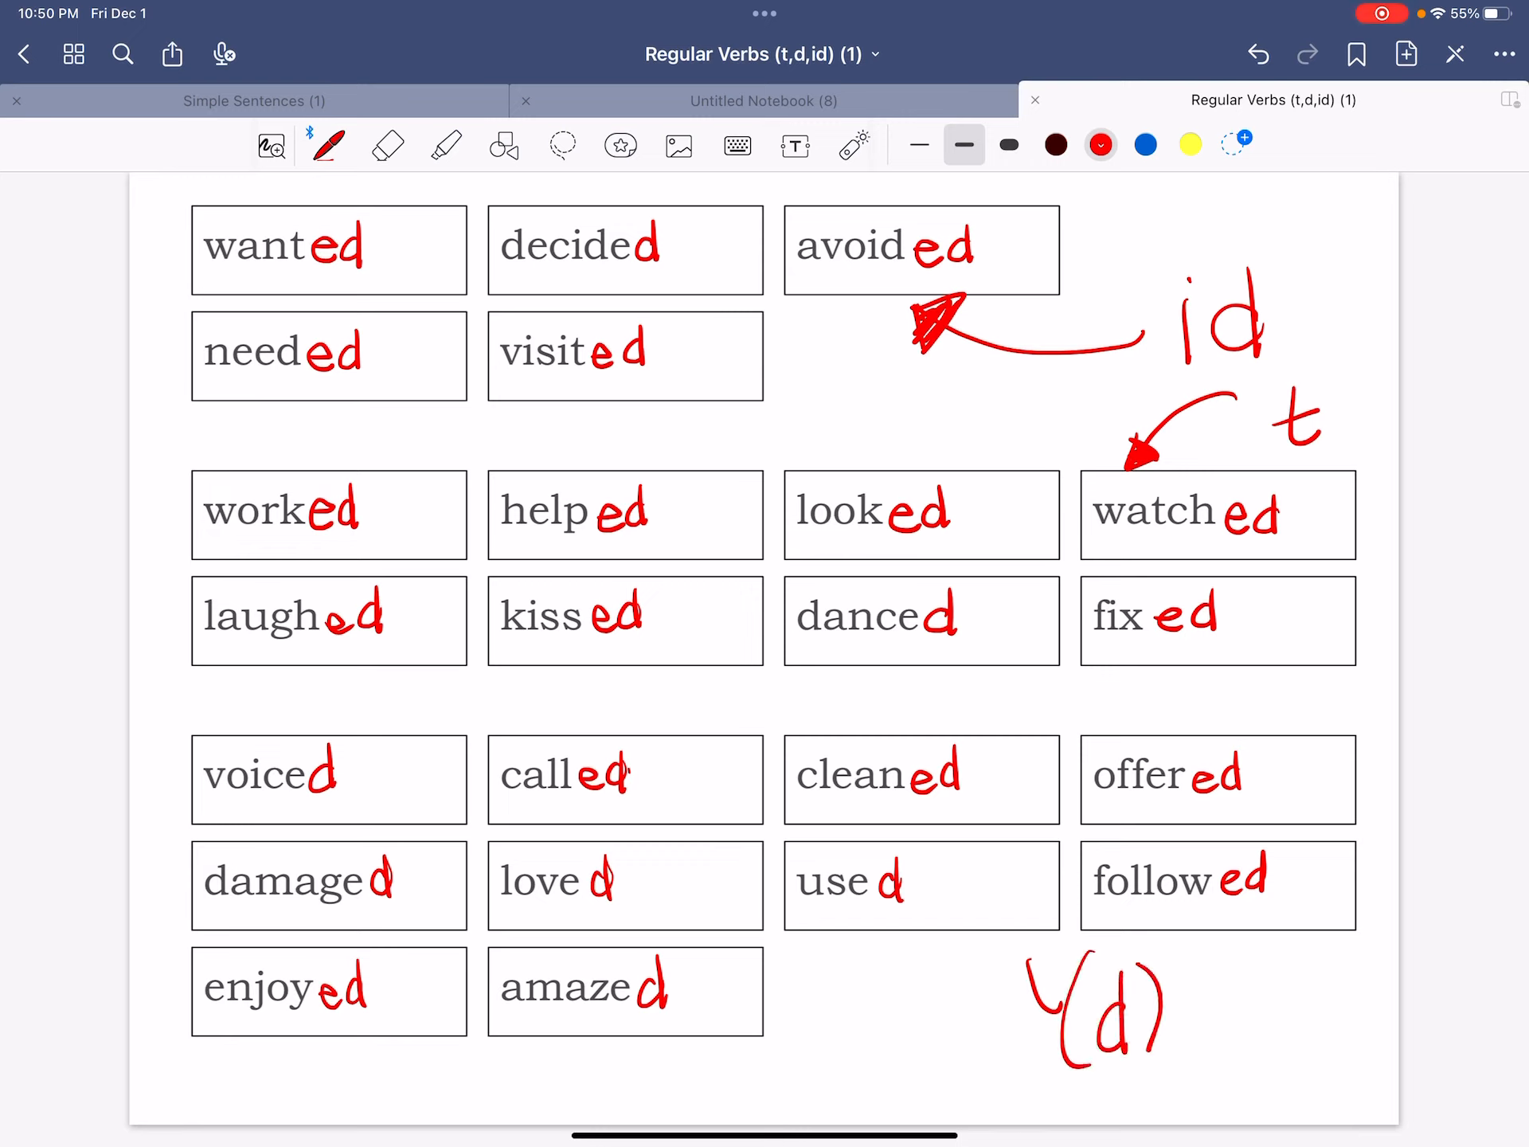